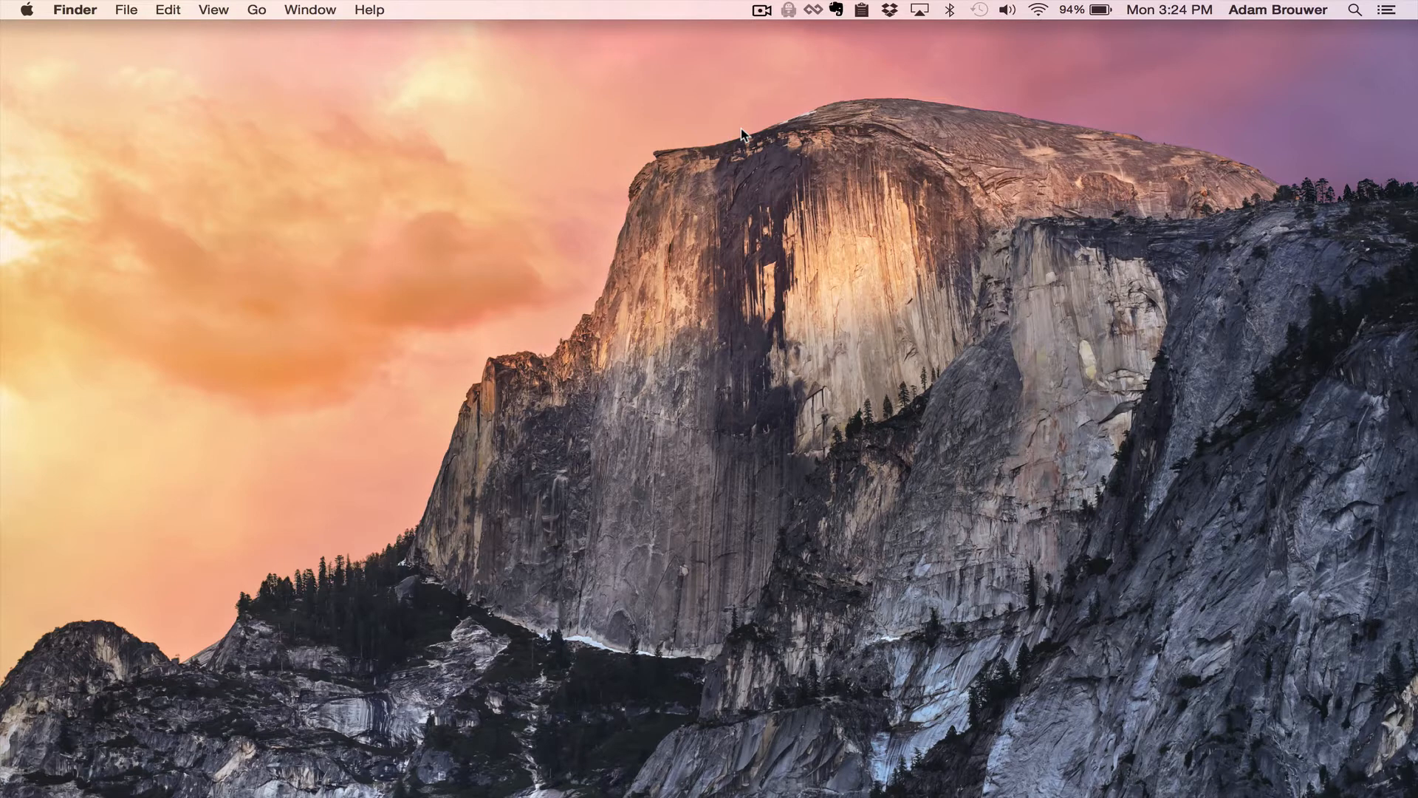
{"action": "mouse_move", "coordinate": [833, 426]}
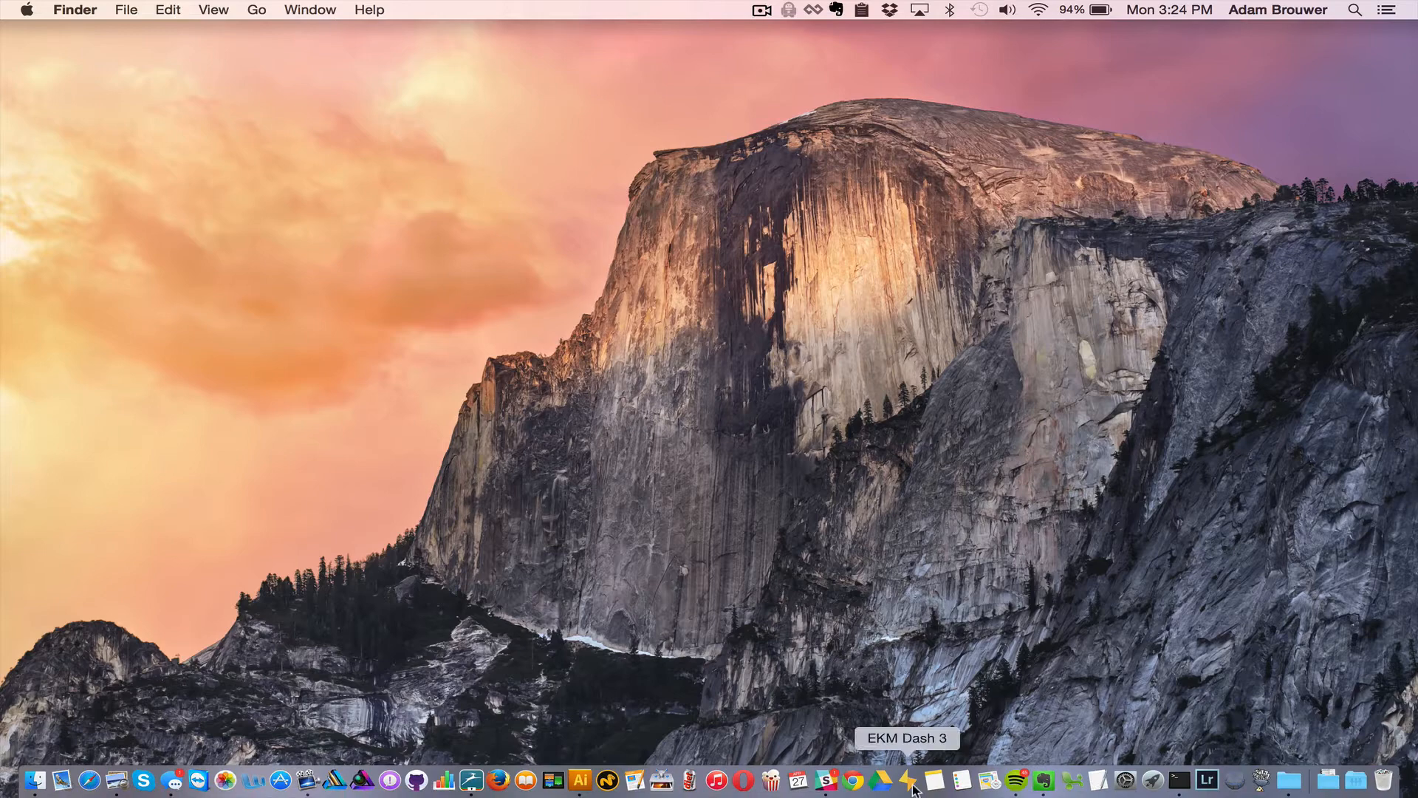
Launch EKM Dash 3 from the Dock to show the Water Meter's readings
{"action": "left_click", "coordinate": [908, 781]}
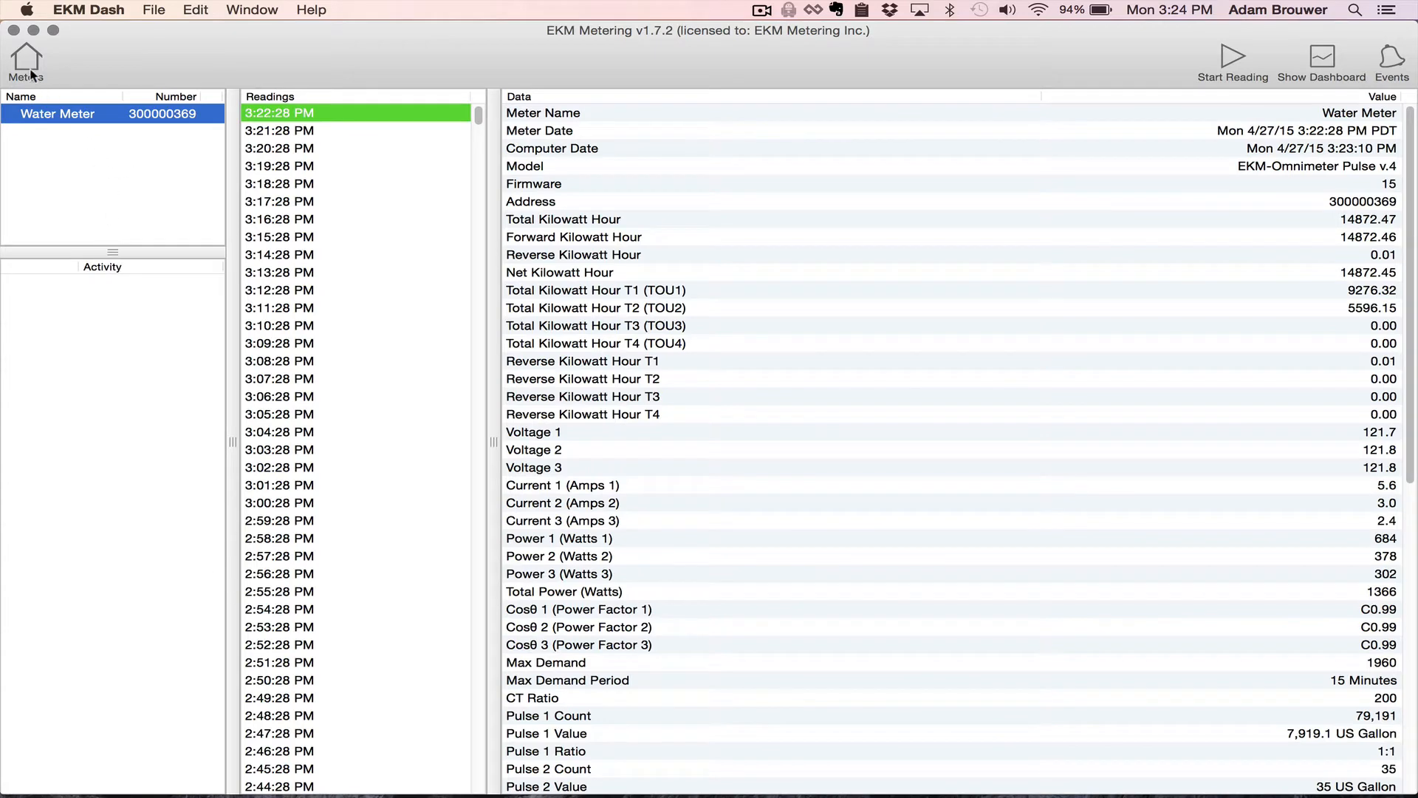
Choose Edit Meter… from the Meters menu for the Water Meter
{"action": "left_click", "coordinate": [25, 61]}
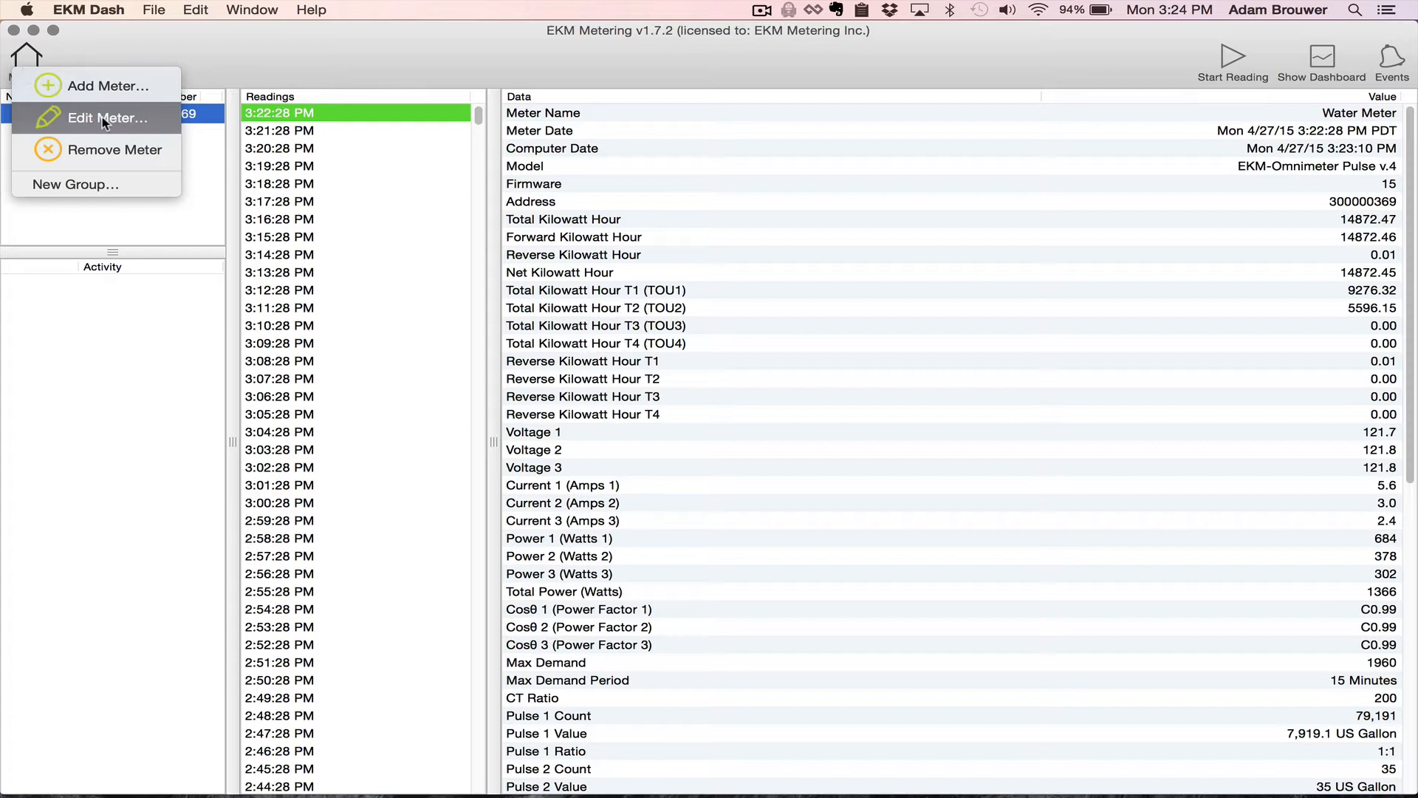
{"action": "left_click", "coordinate": [107, 118]}
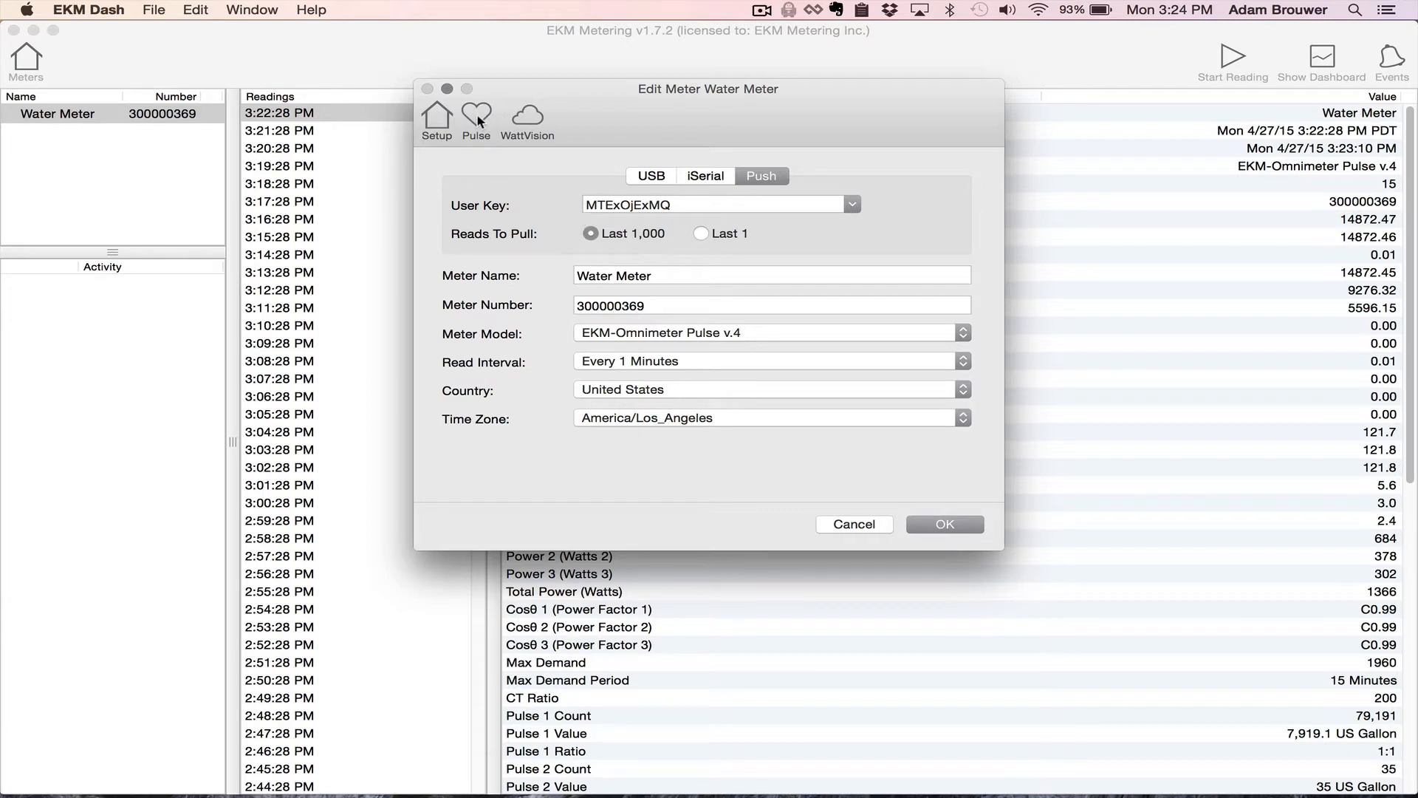
On the Pulse tab, name pulse input 1 'Water Meter' and show the template list
{"action": "left_click", "coordinate": [476, 115]}
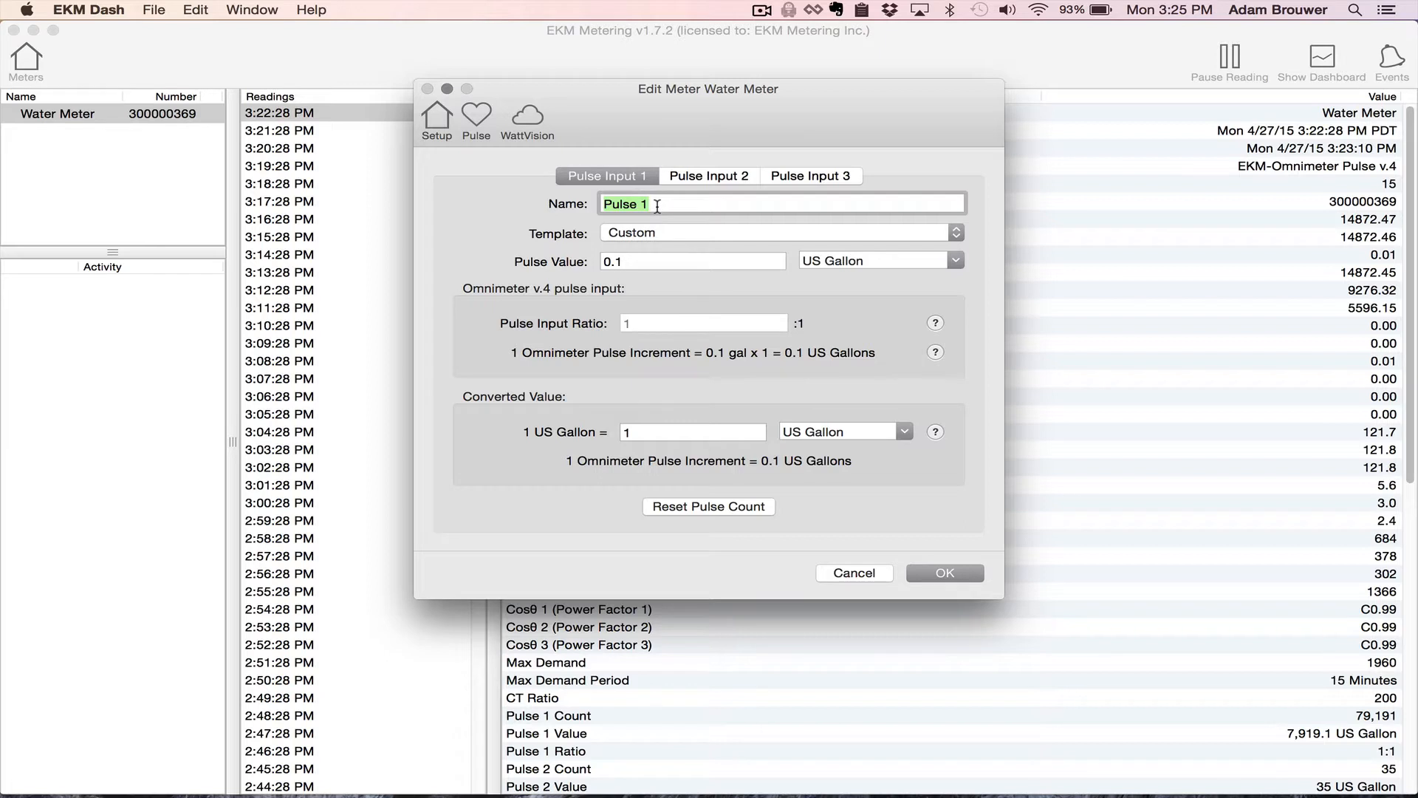
{"action": "type", "text": "Water M"}
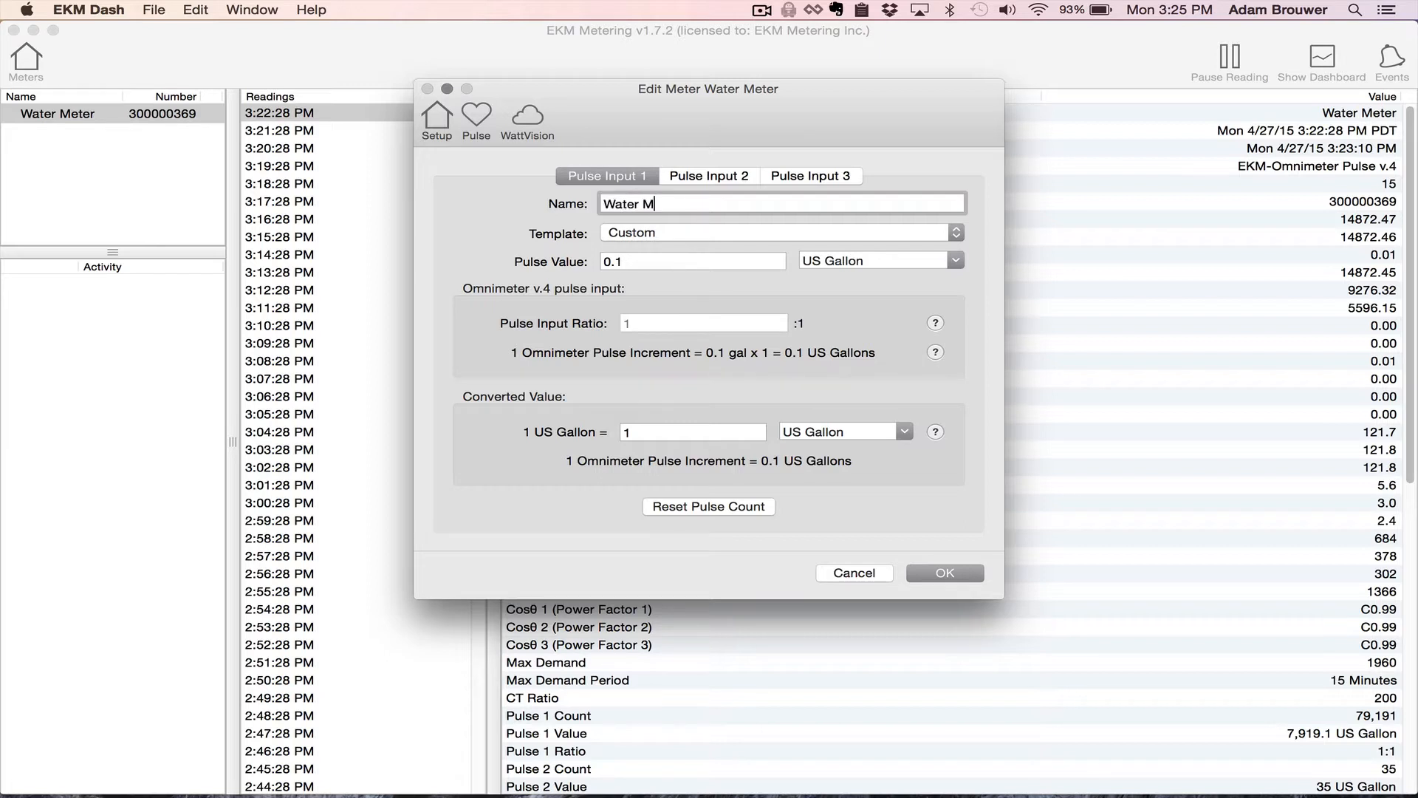
{"action": "type", "text": "eter"}
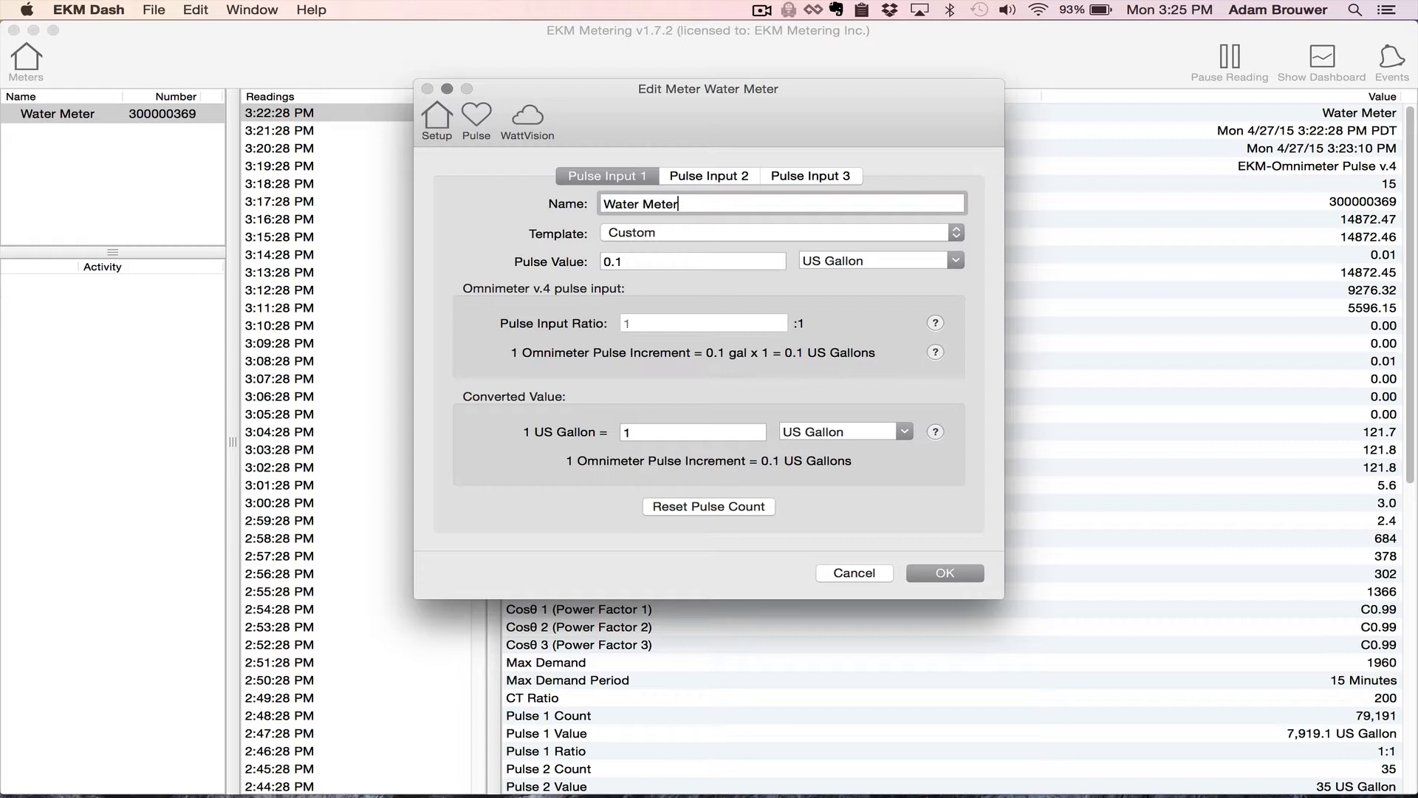
{"action": "mouse_move", "coordinate": [955, 235]}
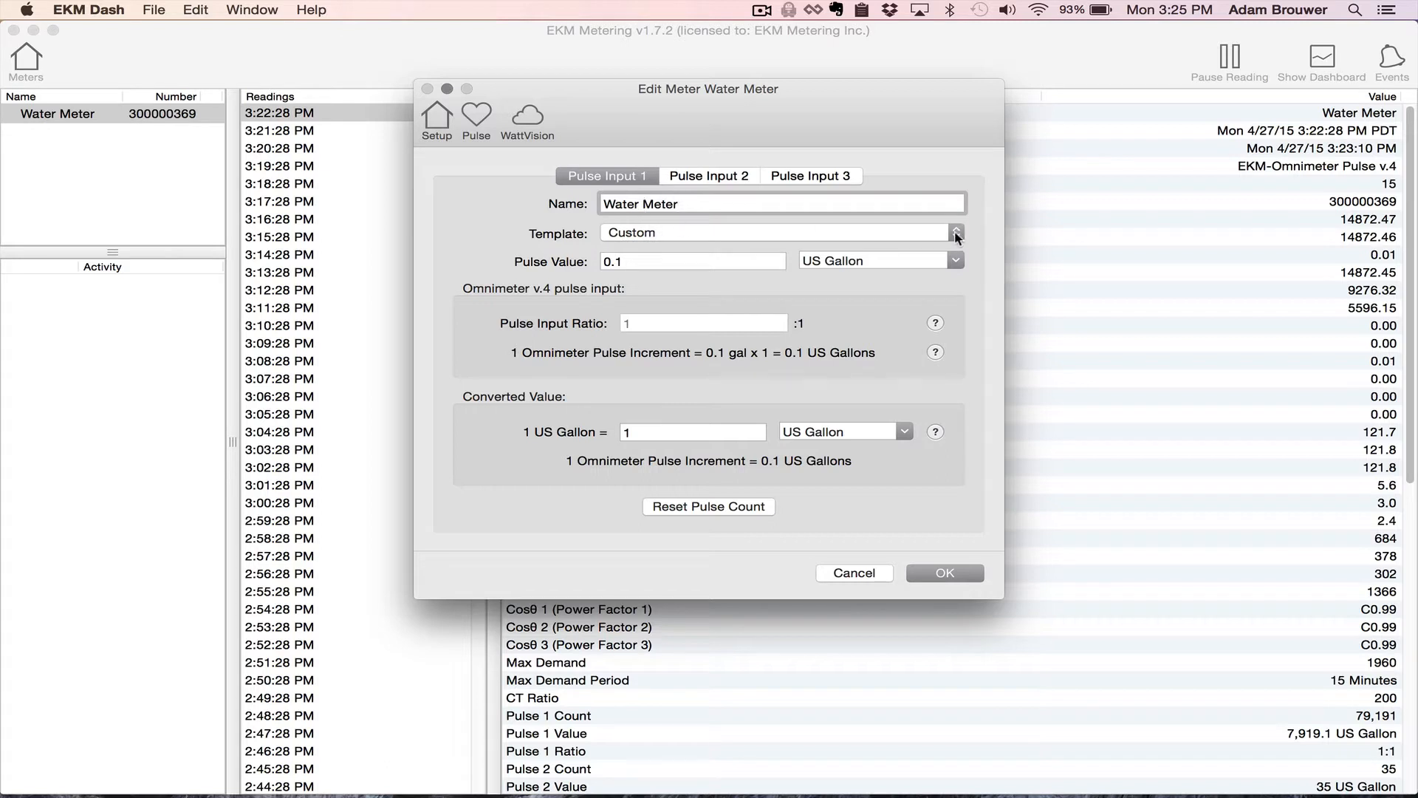
{"action": "left_click", "coordinate": [955, 233]}
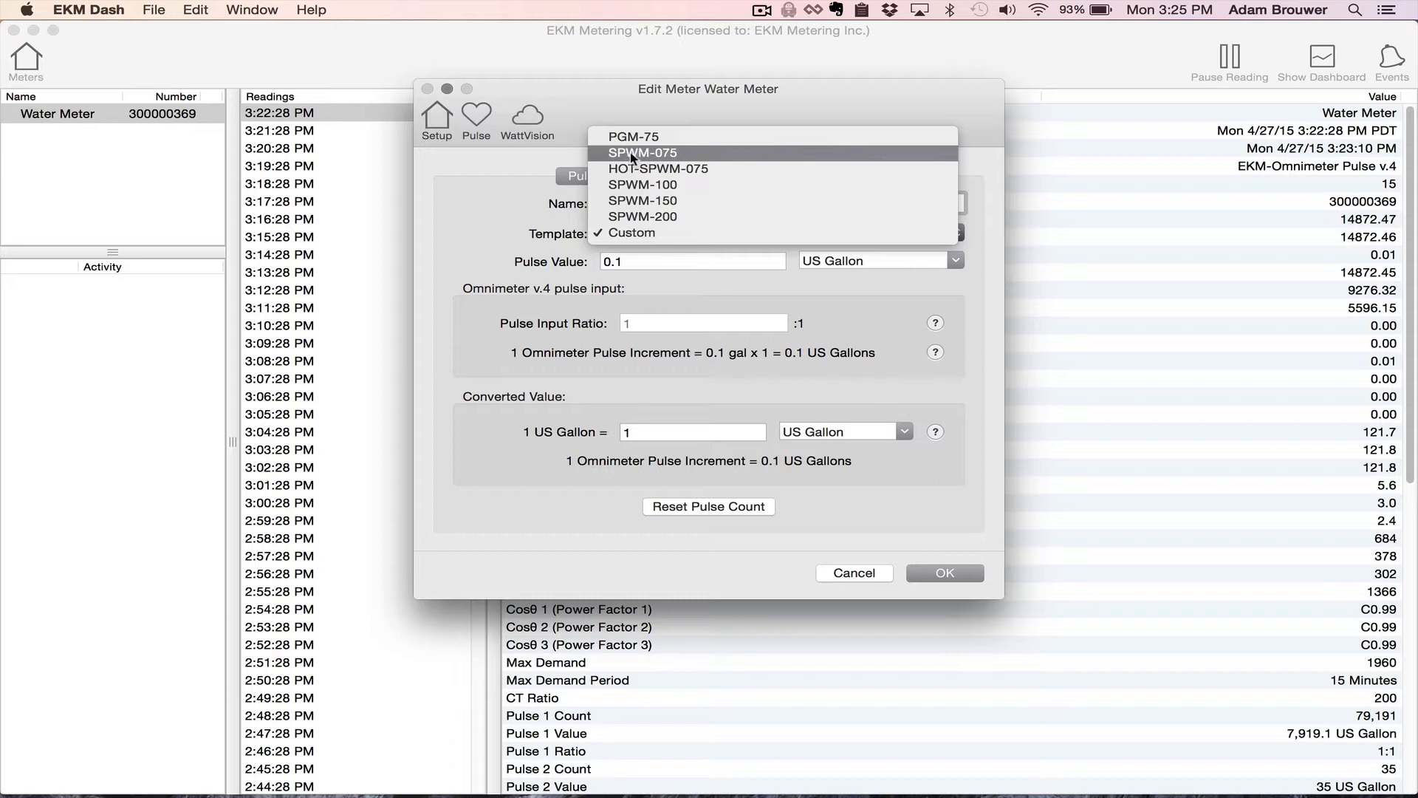
Apply the SPWM-075 template, giving a 0.1 cubic foot pulse value at 1:1 ratio
{"action": "left_click", "coordinate": [641, 152]}
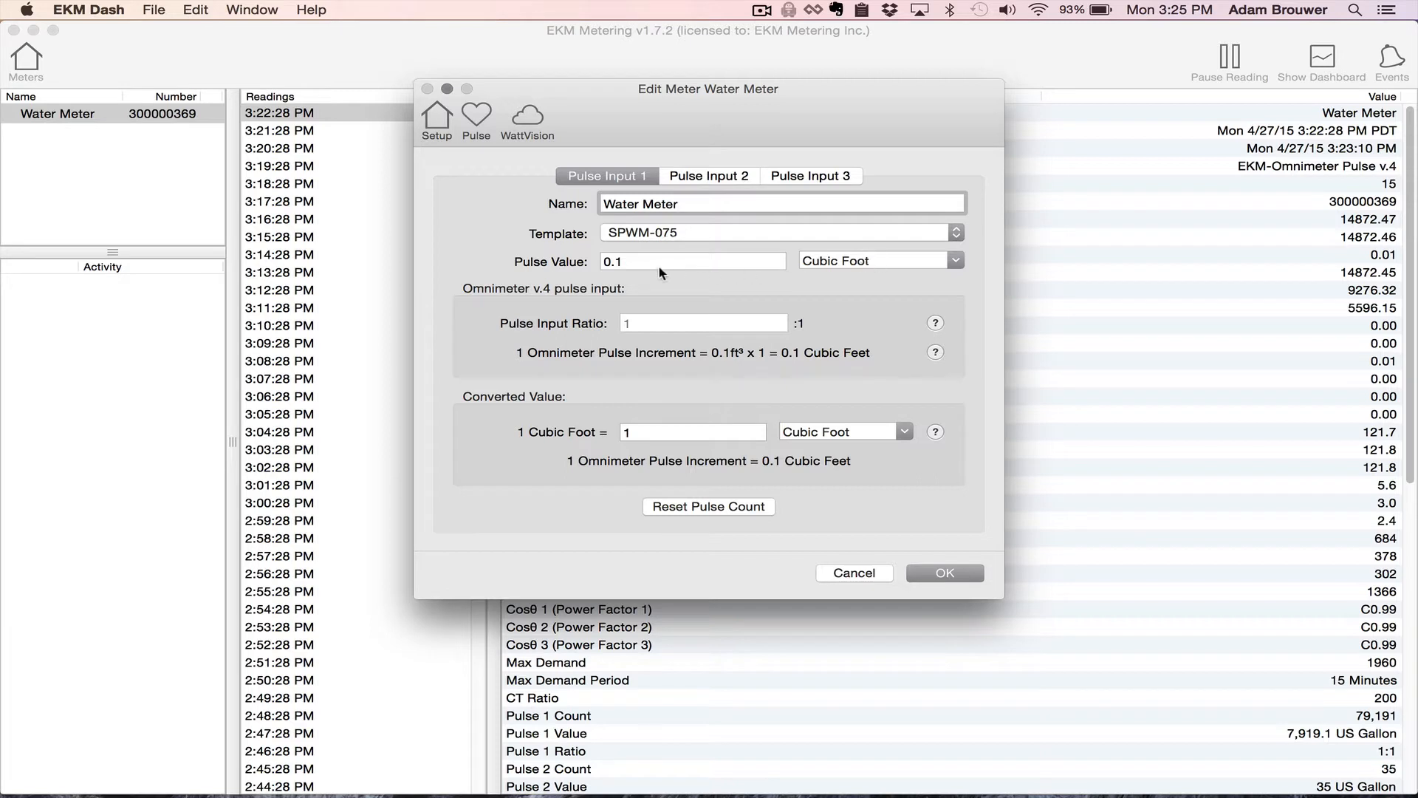
{"action": "mouse_move", "coordinate": [579, 272]}
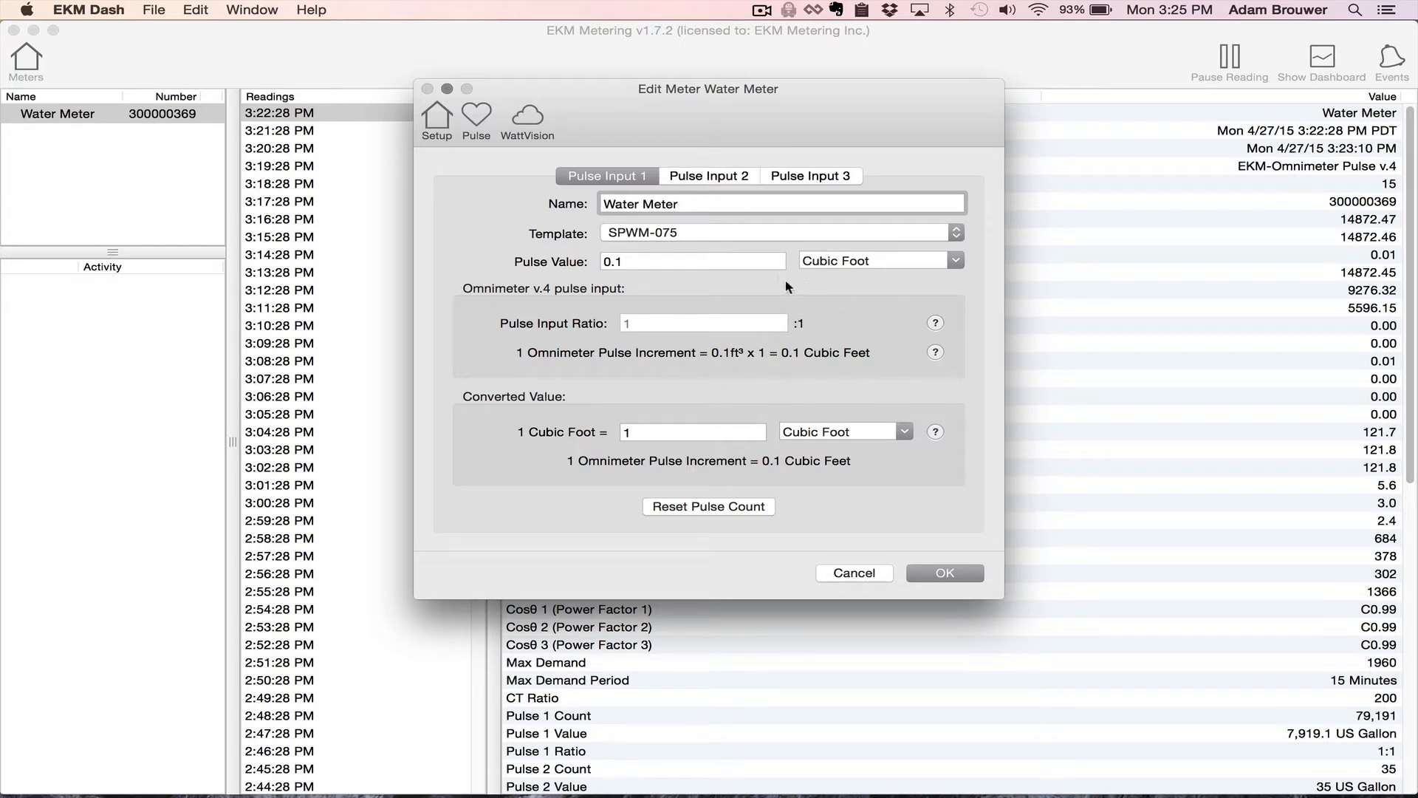
{"action": "mouse_move", "coordinate": [588, 319]}
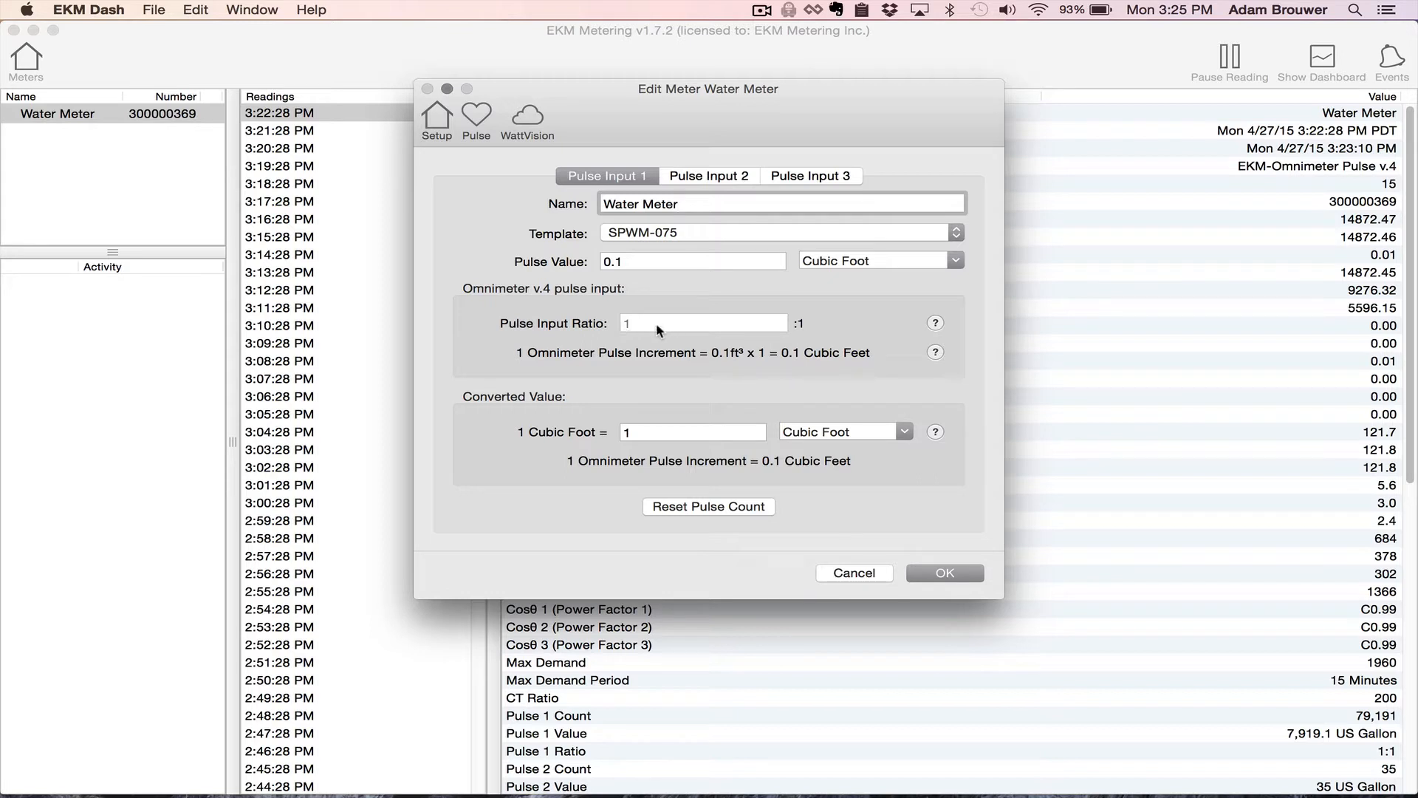
{"action": "mouse_move", "coordinate": [636, 331]}
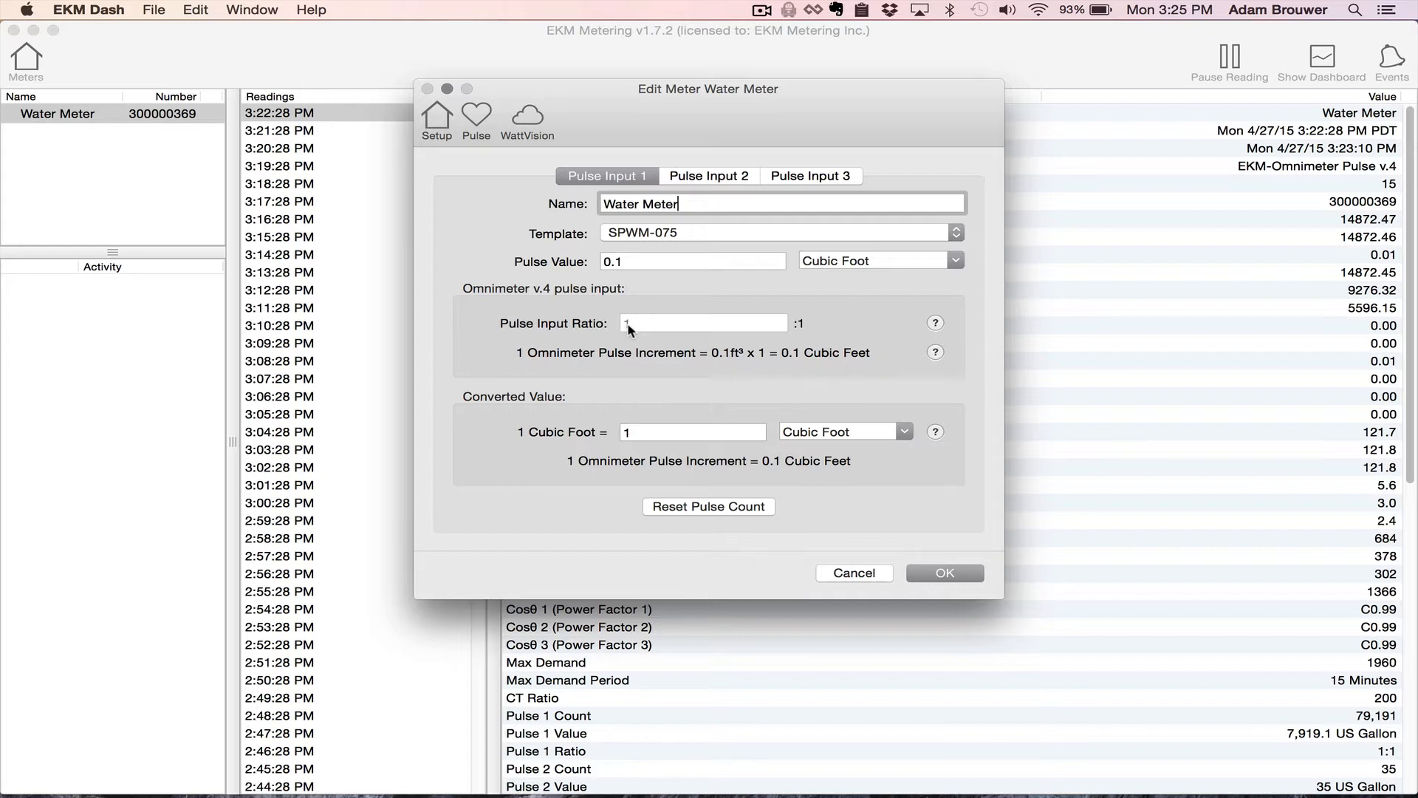
{"action": "mouse_move", "coordinate": [625, 193]}
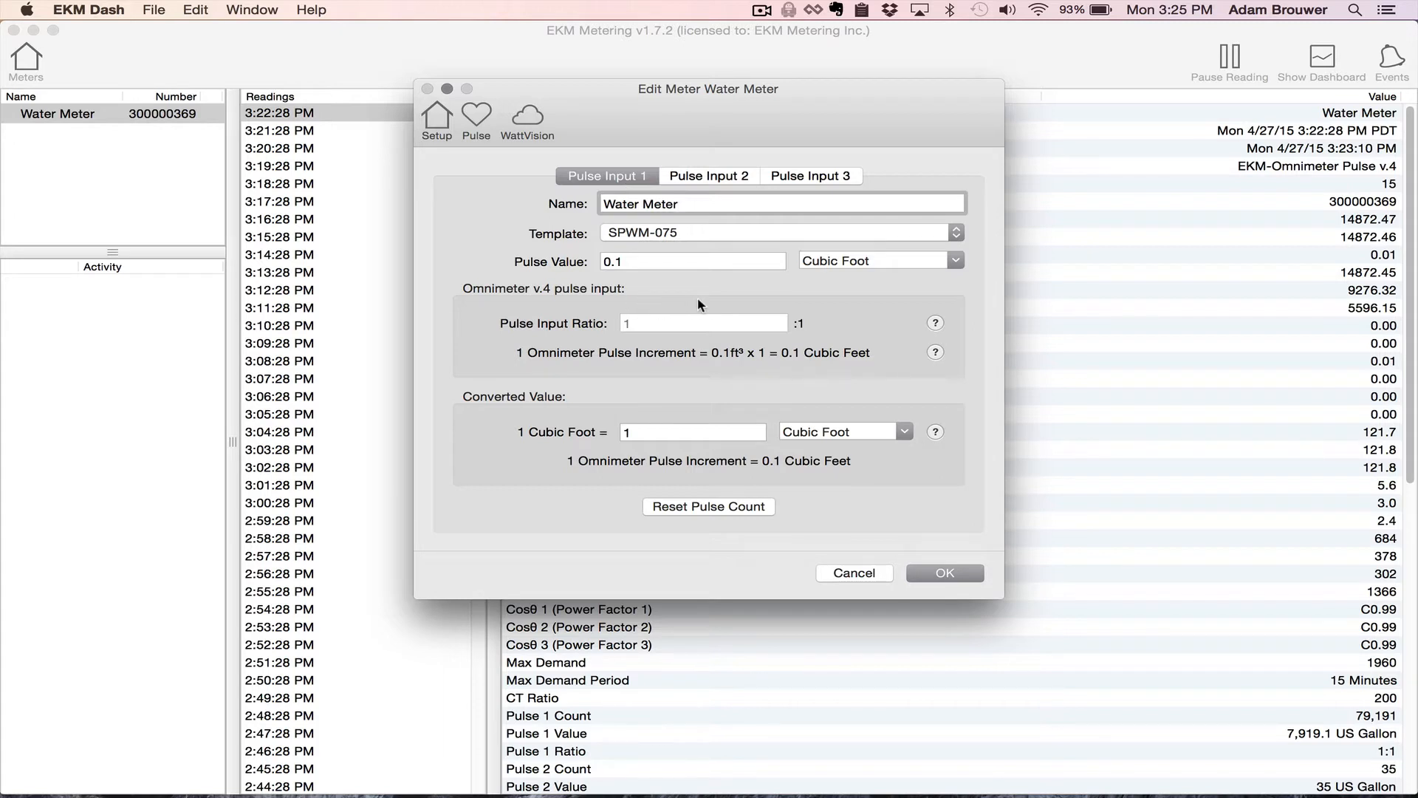
{"action": "mouse_move", "coordinate": [735, 303]}
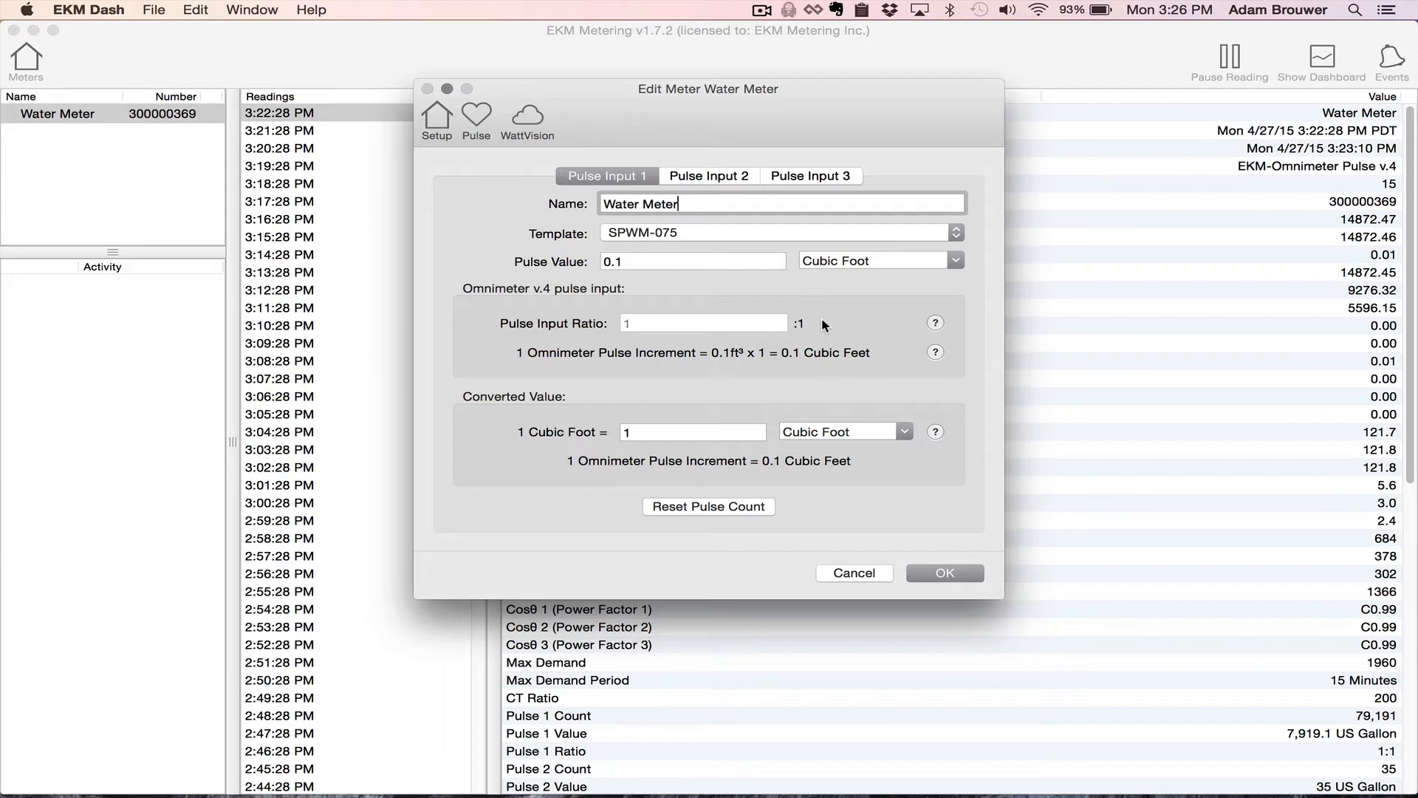
{"action": "mouse_move", "coordinate": [818, 345]}
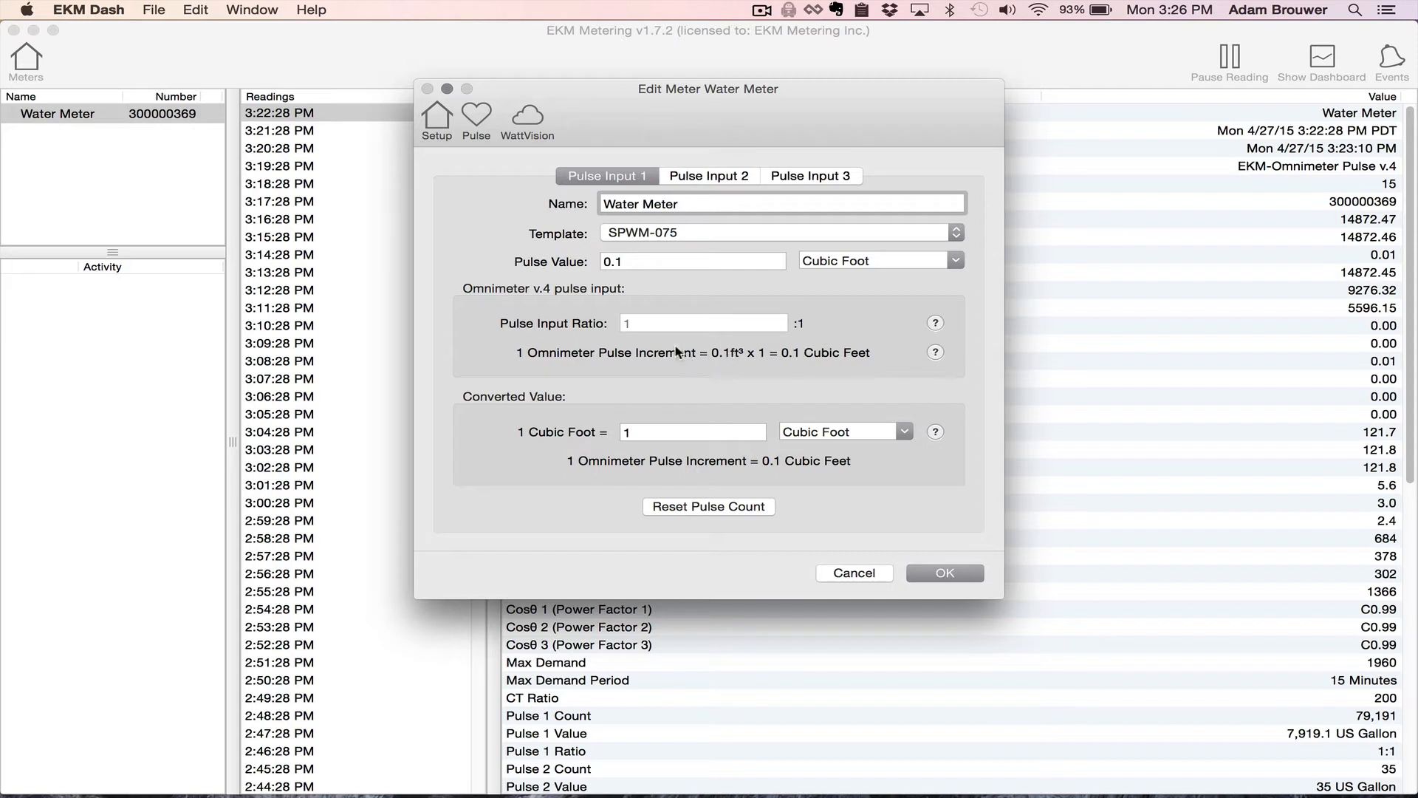
{"action": "left_click", "coordinate": [778, 204]}
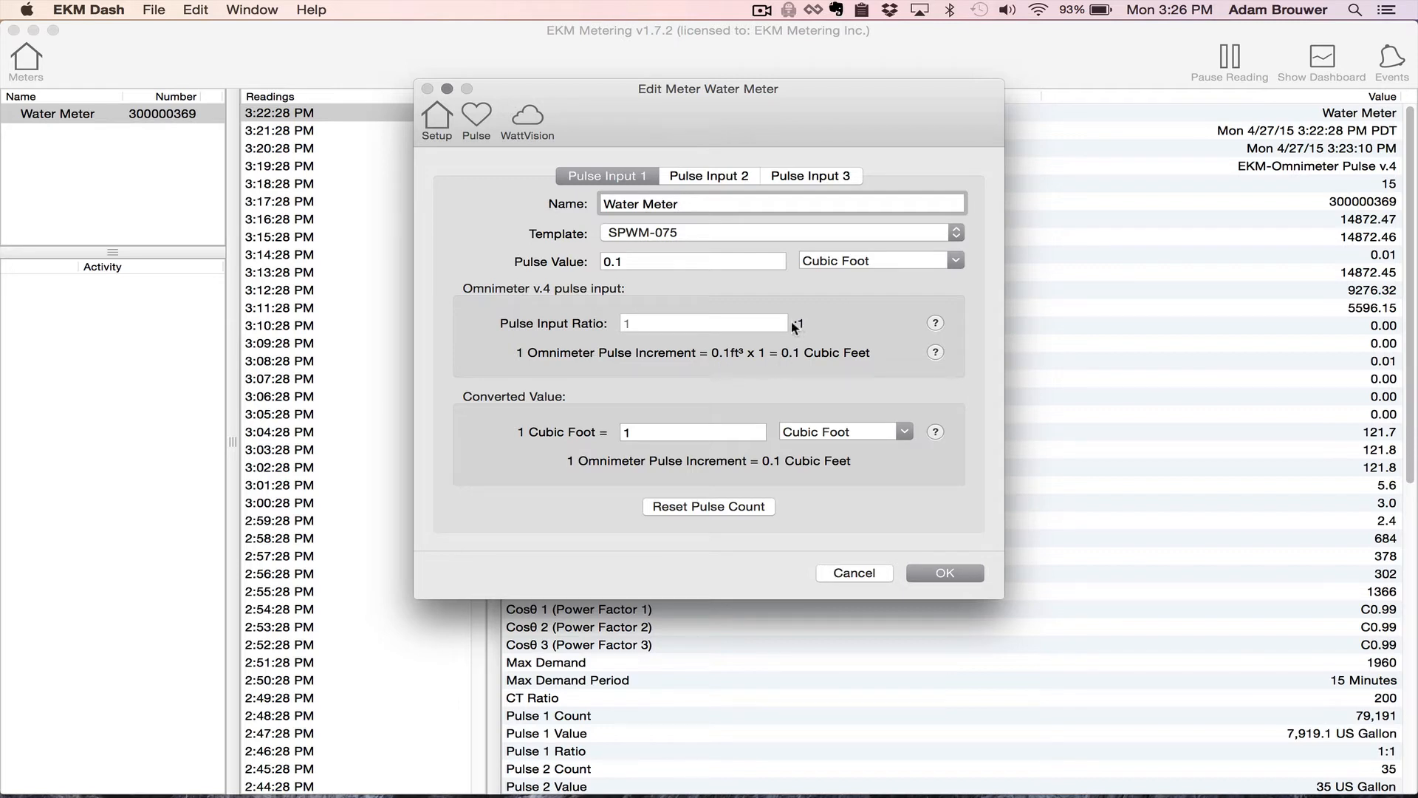
{"action": "mouse_move", "coordinate": [617, 300]}
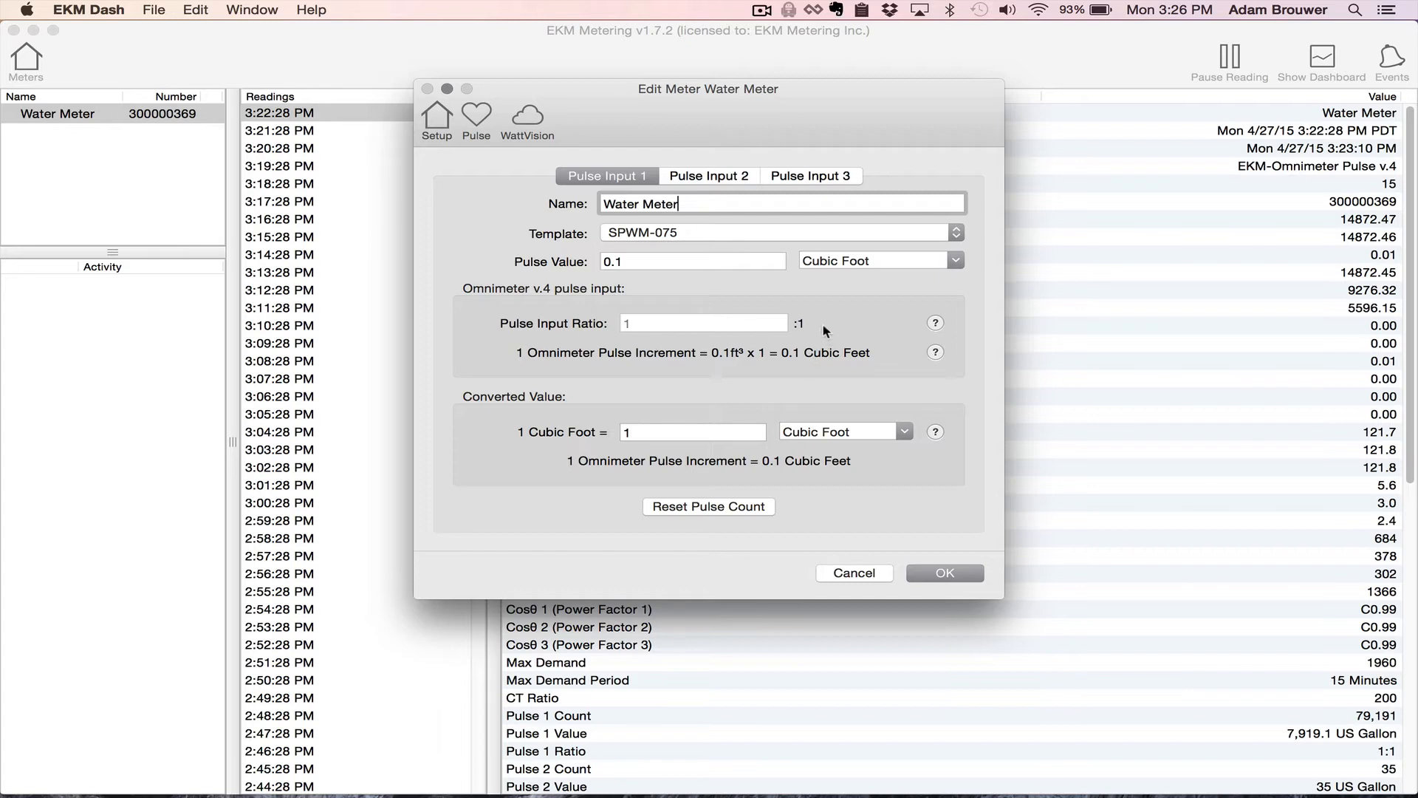
{"action": "mouse_move", "coordinate": [812, 324]}
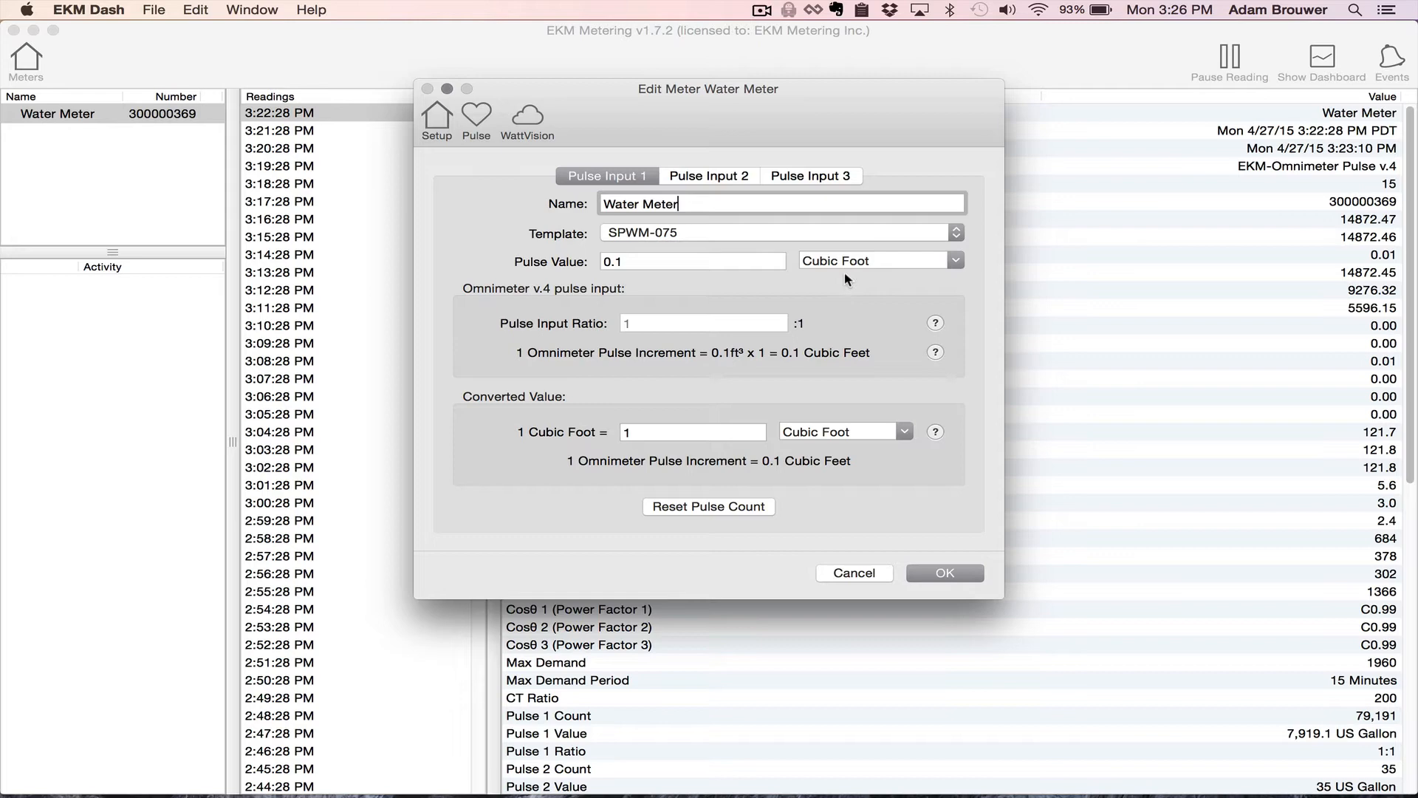
{"action": "mouse_move", "coordinate": [907, 434]}
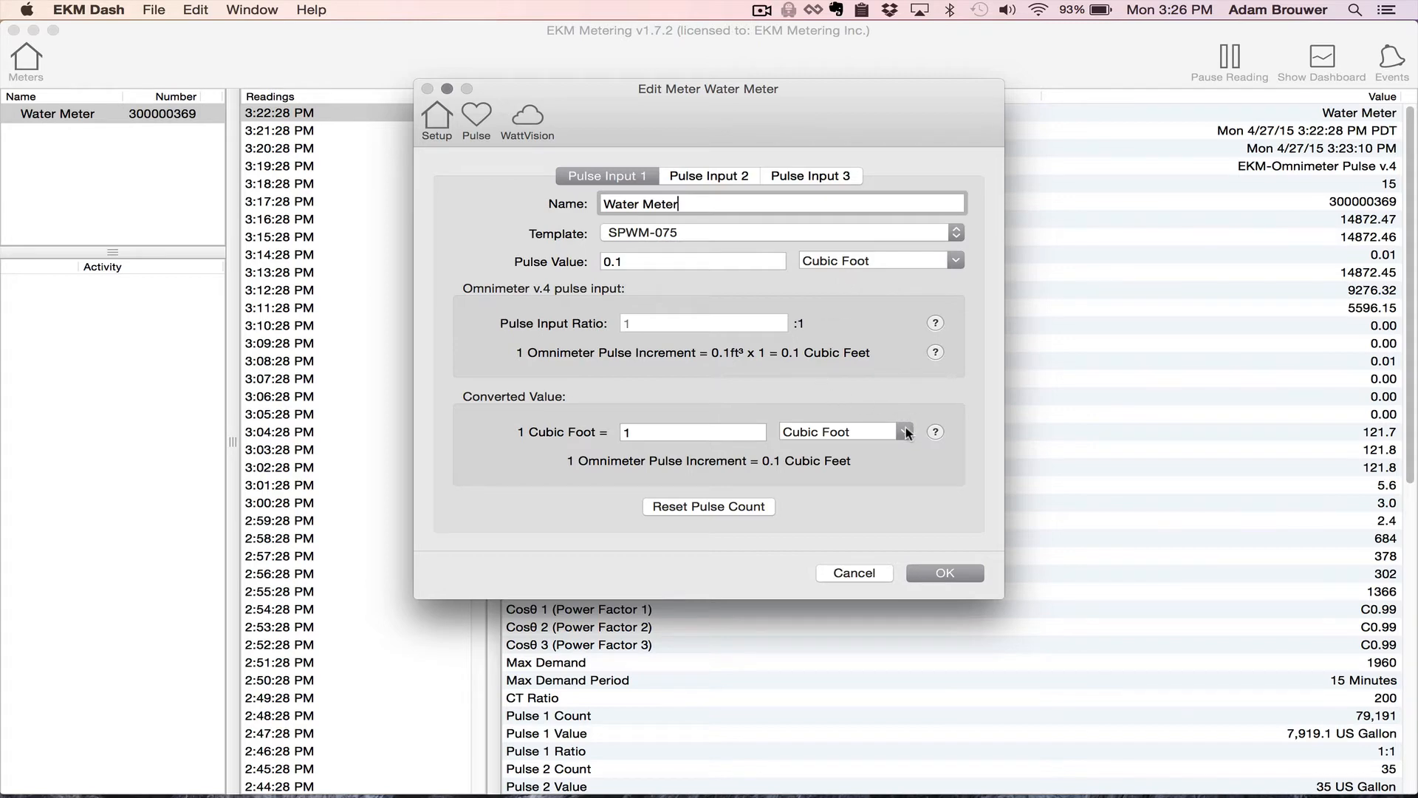
Set the converted value unit to US Gallon (0.75 per pulse) and confirm with OK
{"action": "left_click", "coordinate": [903, 431]}
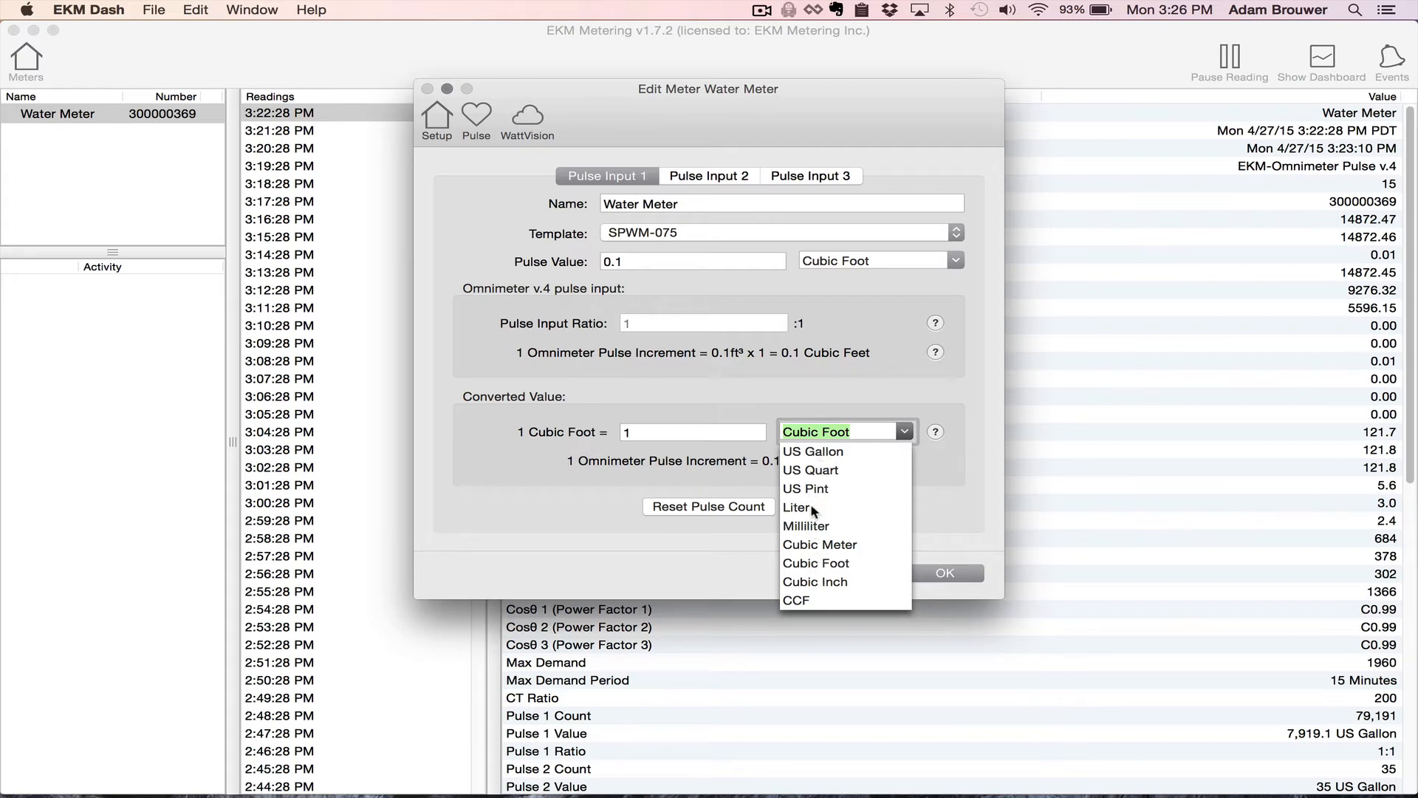
{"action": "left_click", "coordinate": [812, 451]}
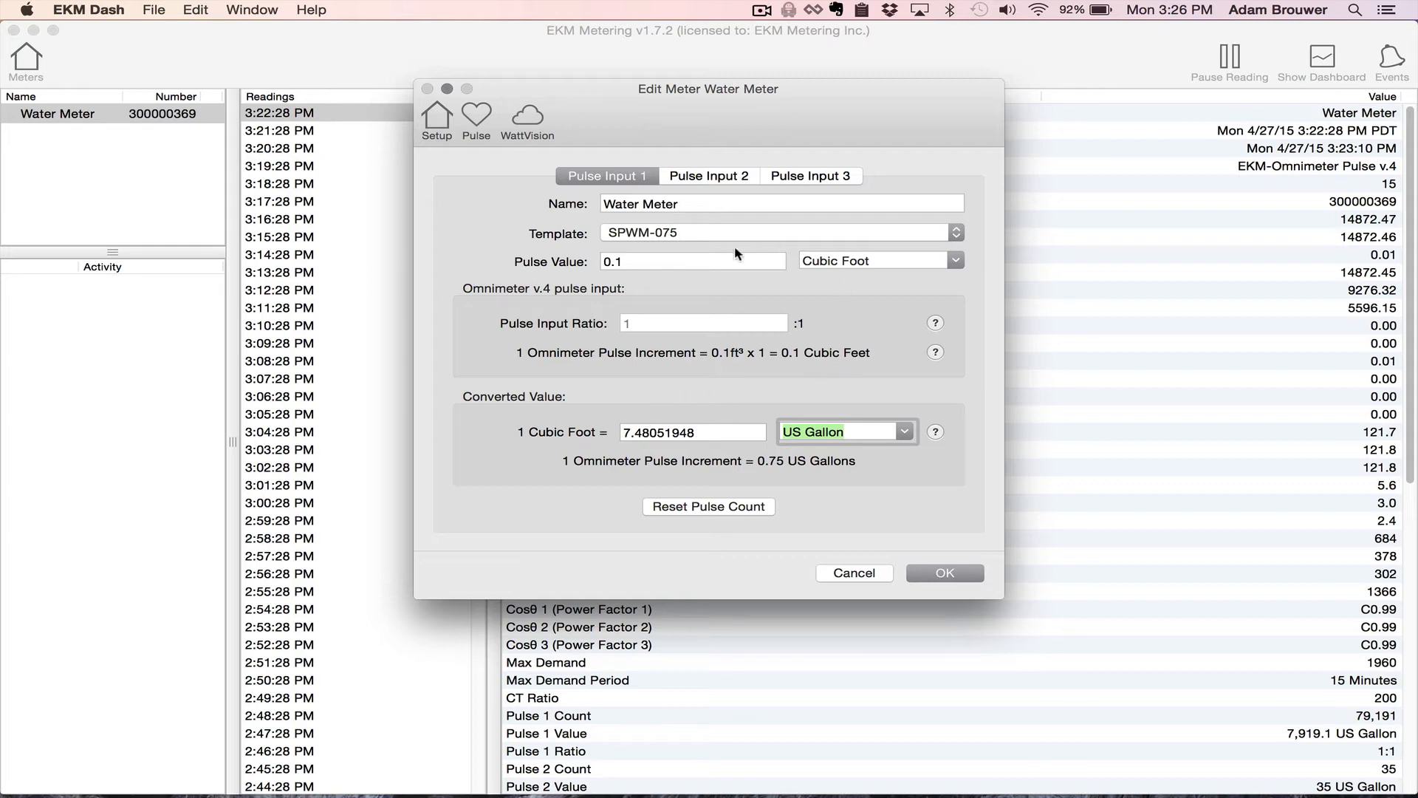
{"action": "left_click", "coordinate": [943, 572]}
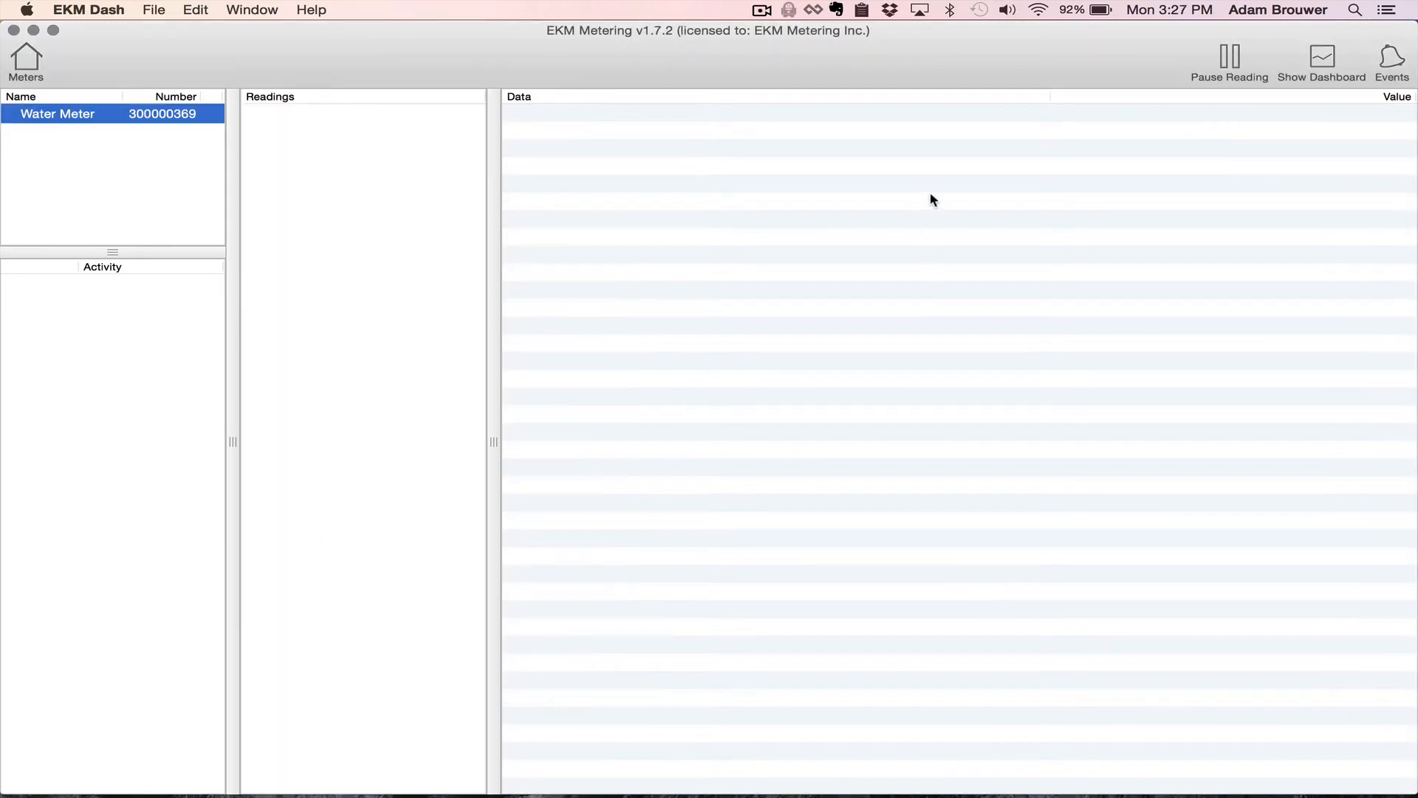
{"action": "left_click", "coordinate": [57, 114]}
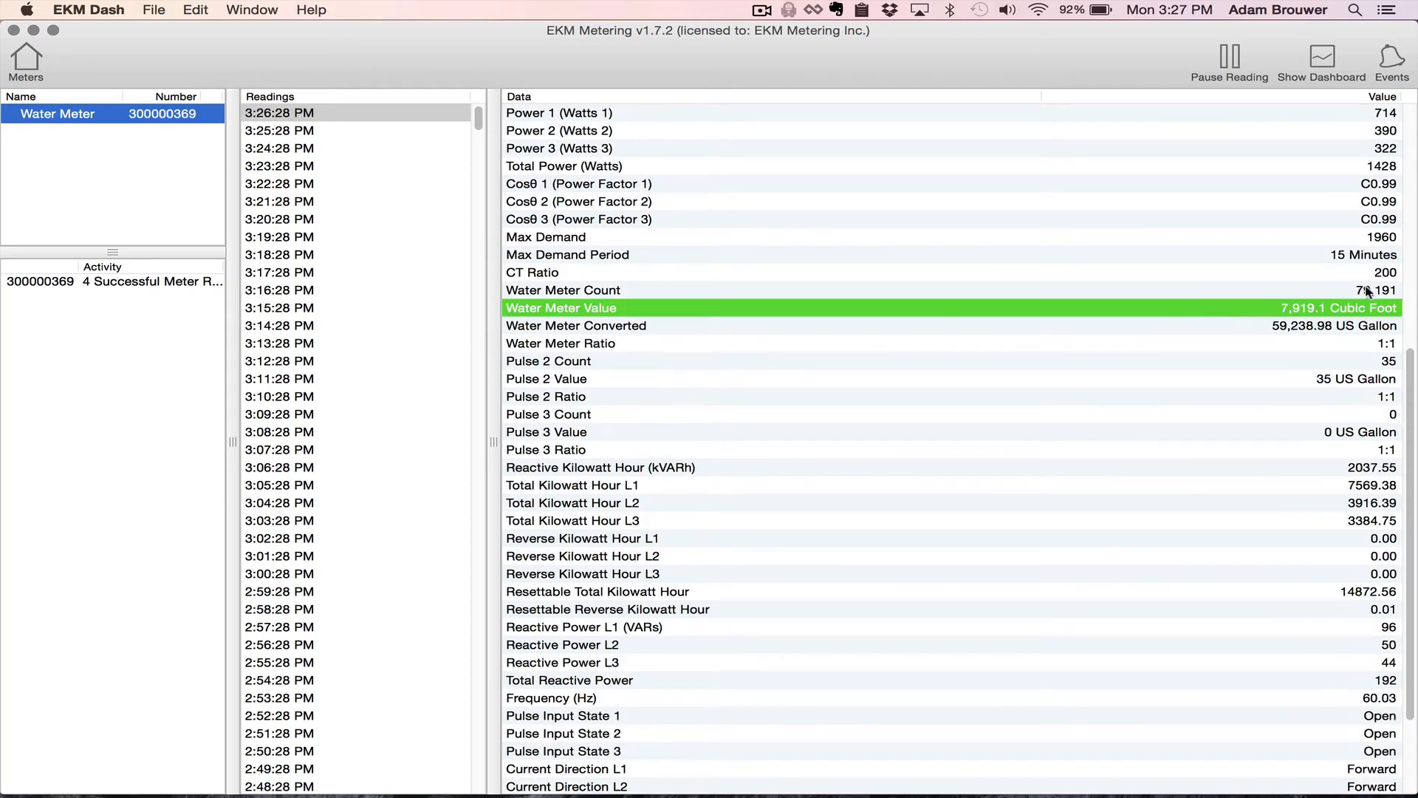
{"action": "mouse_move", "coordinate": [1260, 313]}
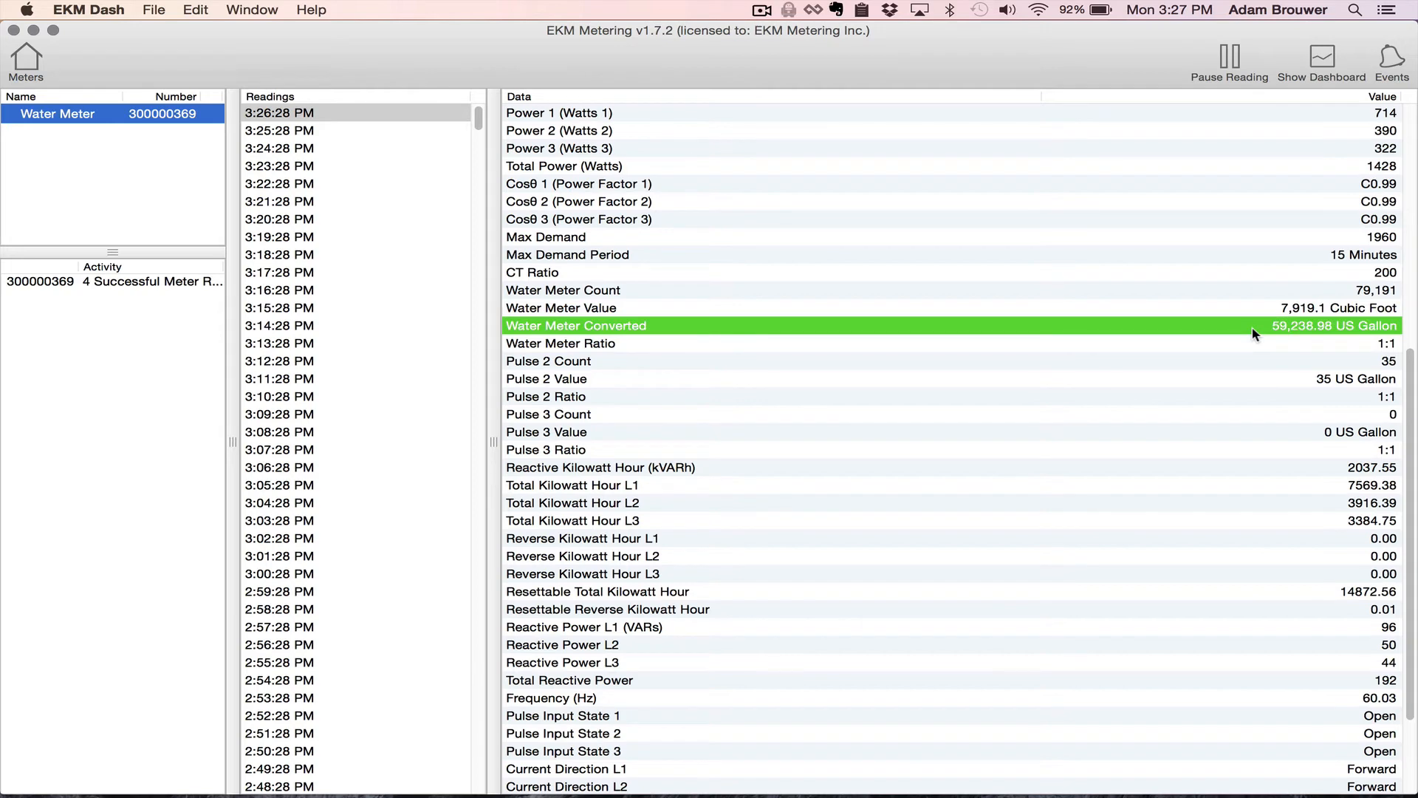
{"action": "mouse_move", "coordinate": [925, 202]}
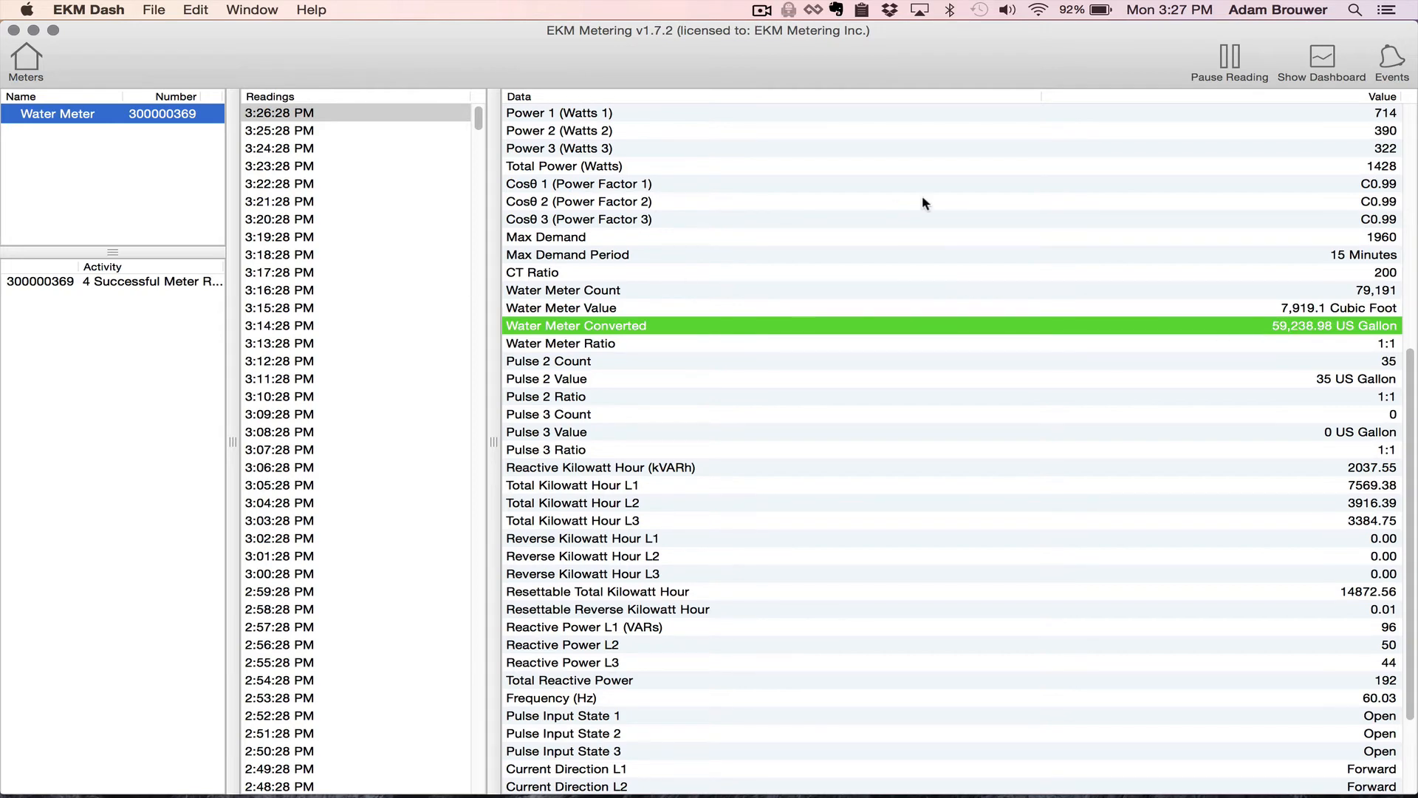
{"action": "mouse_move", "coordinate": [1328, 57]}
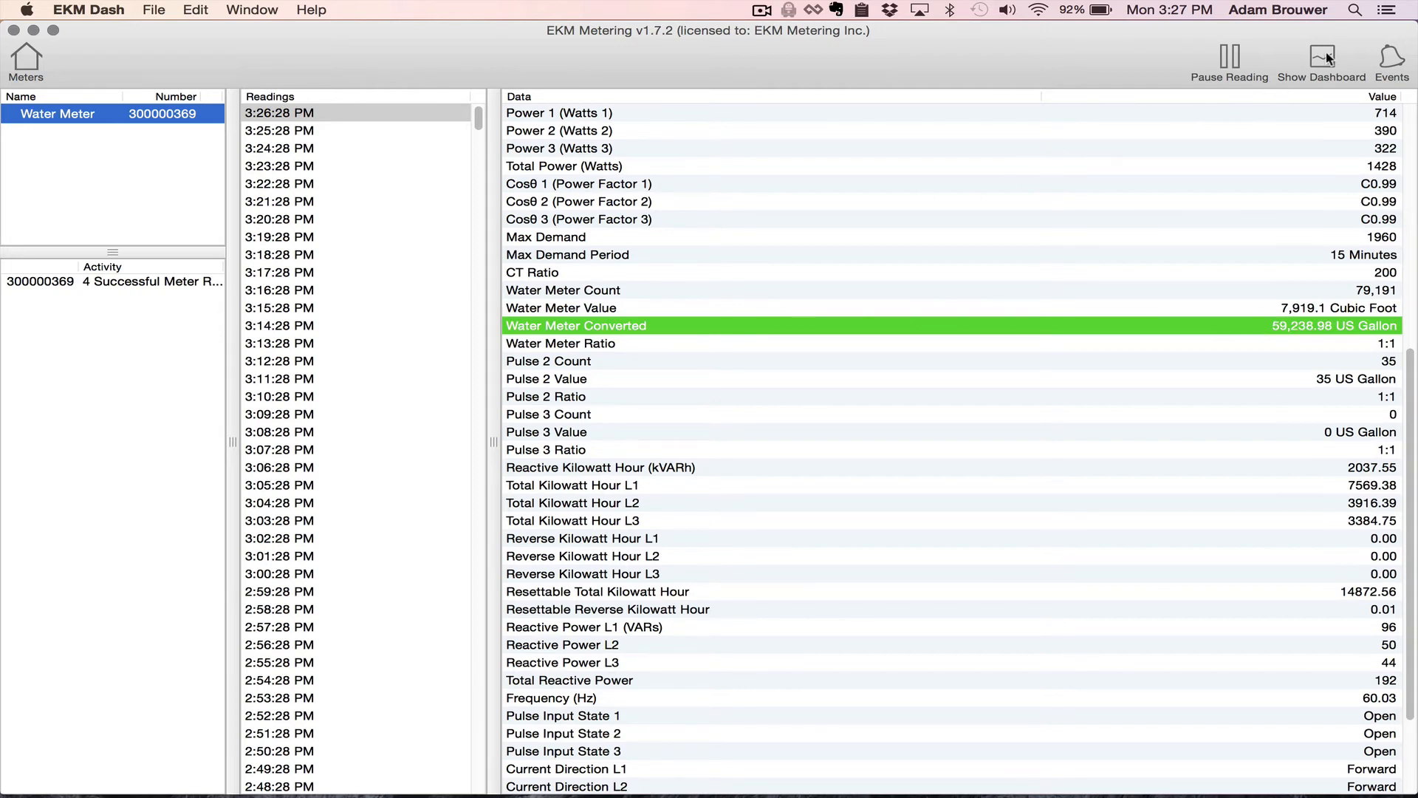
On the dashboard, set the comparison chart's reading type to Pulse 1 Converted
{"action": "left_click", "coordinate": [1321, 54]}
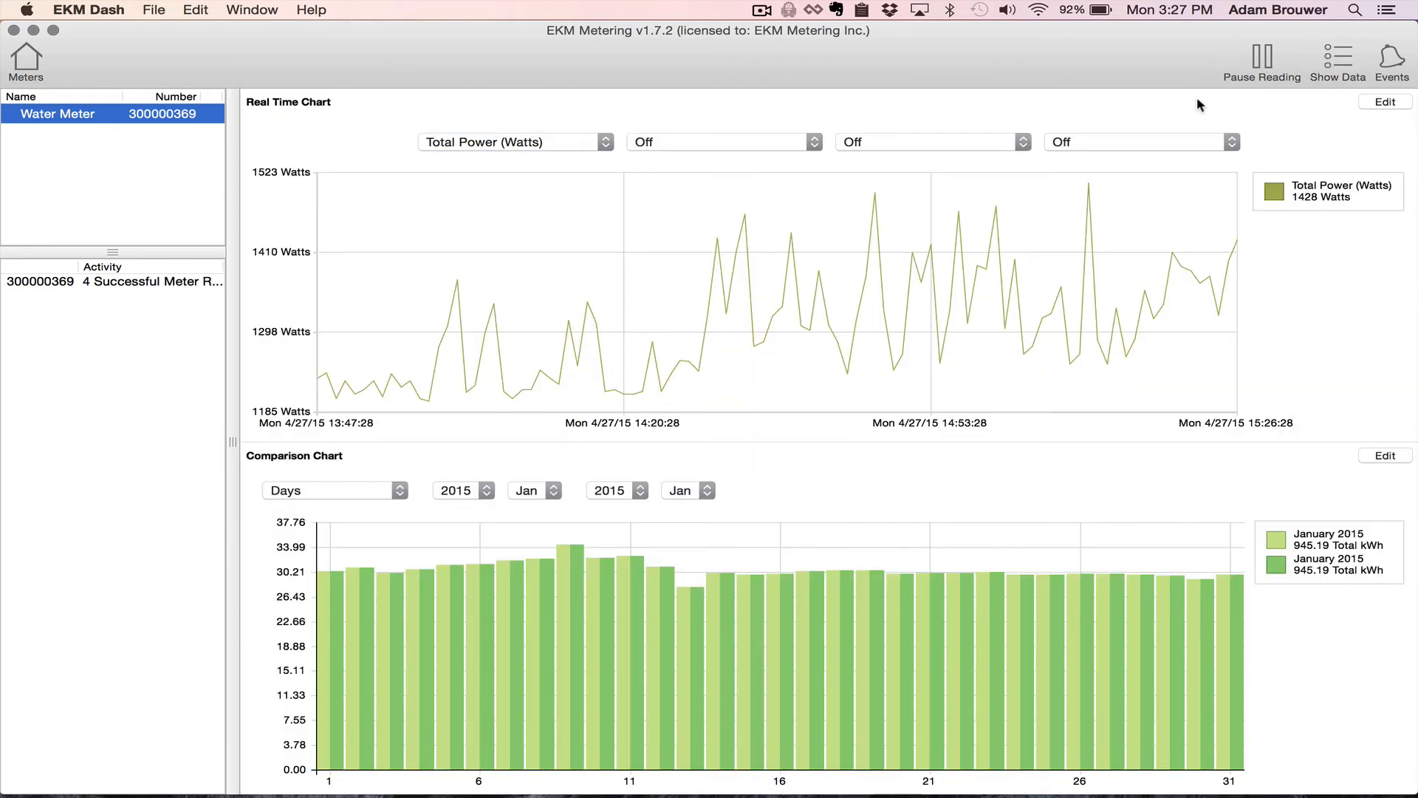
{"action": "mouse_move", "coordinate": [793, 516]}
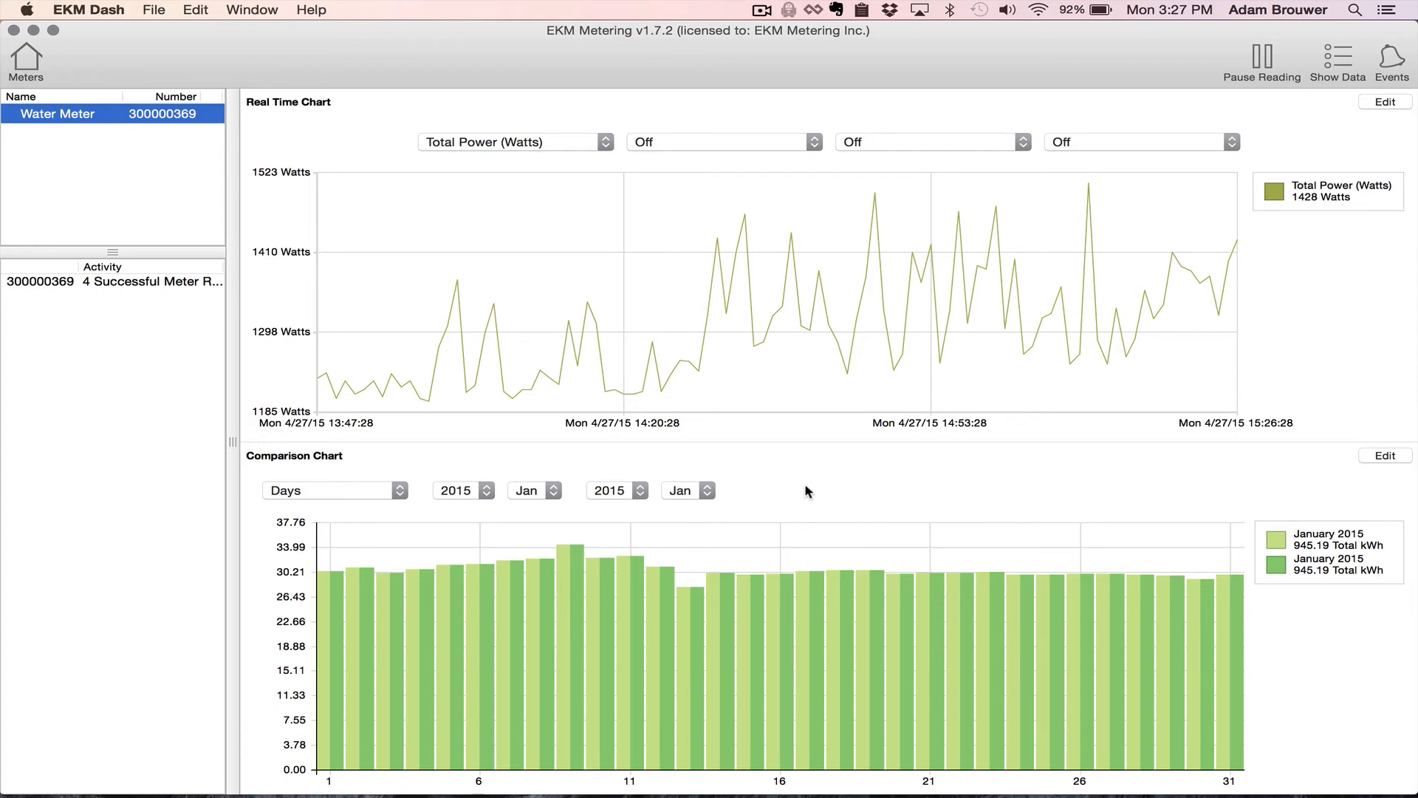
{"action": "mouse_move", "coordinate": [1282, 466]}
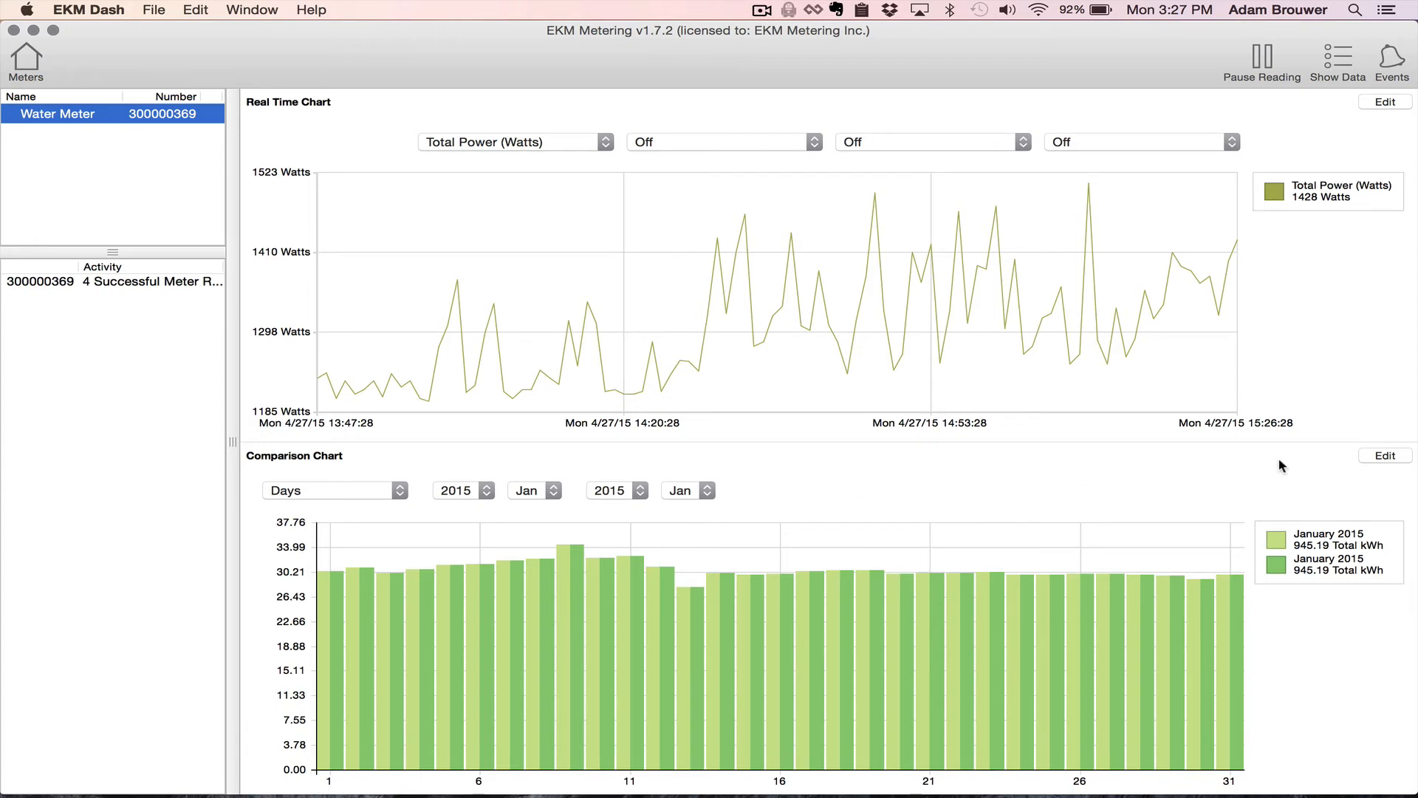
{"action": "mouse_move", "coordinate": [596, 263]}
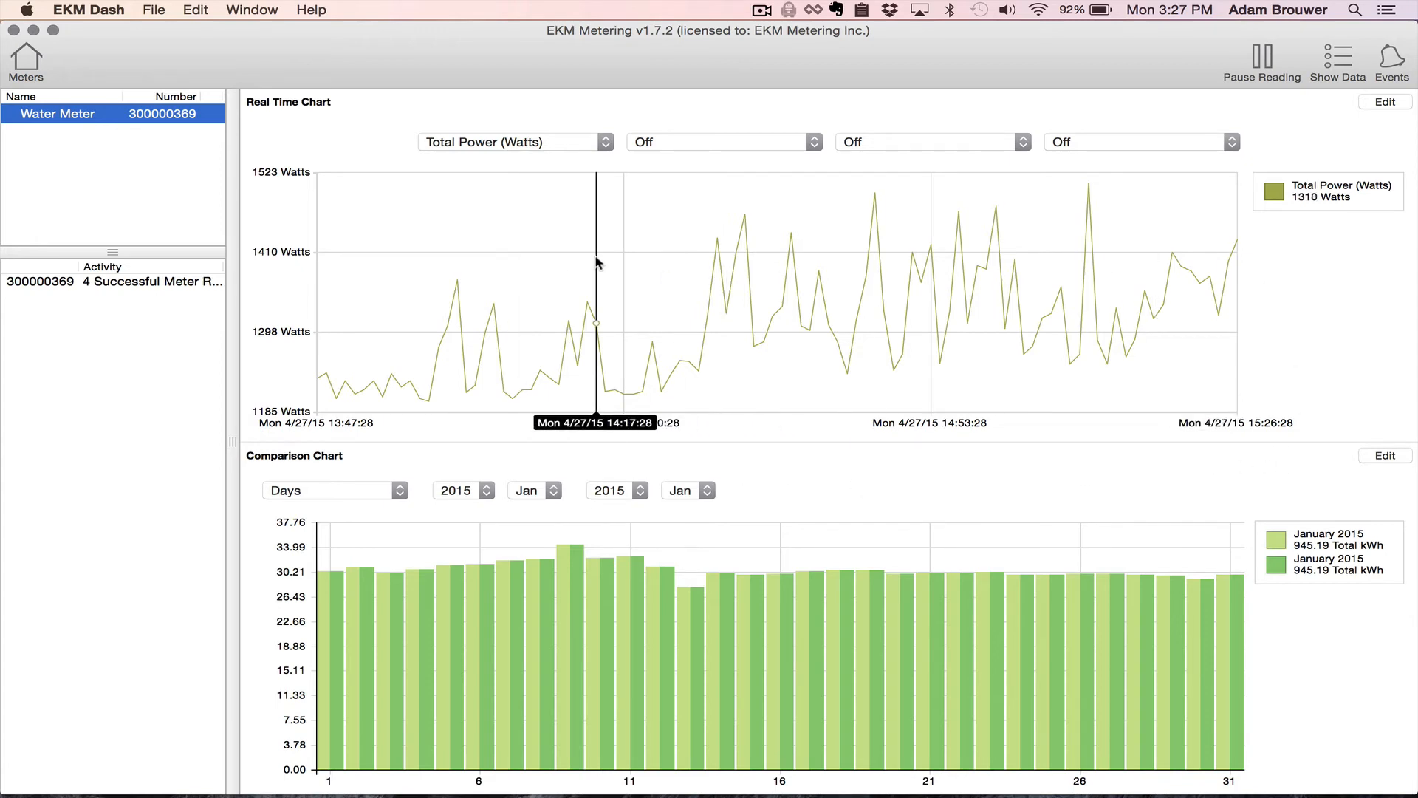
{"action": "mouse_move", "coordinate": [1198, 286]}
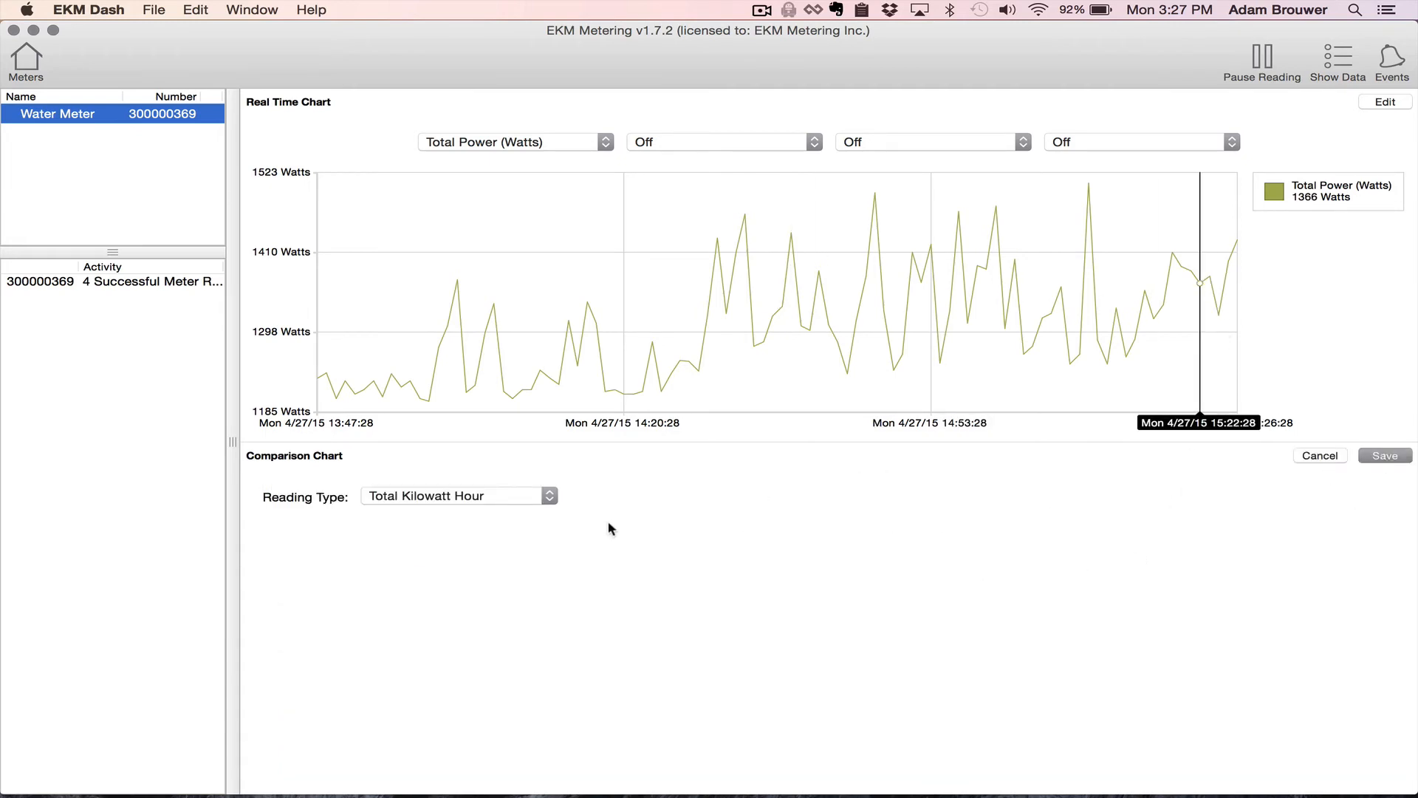
{"action": "left_click", "coordinate": [457, 495]}
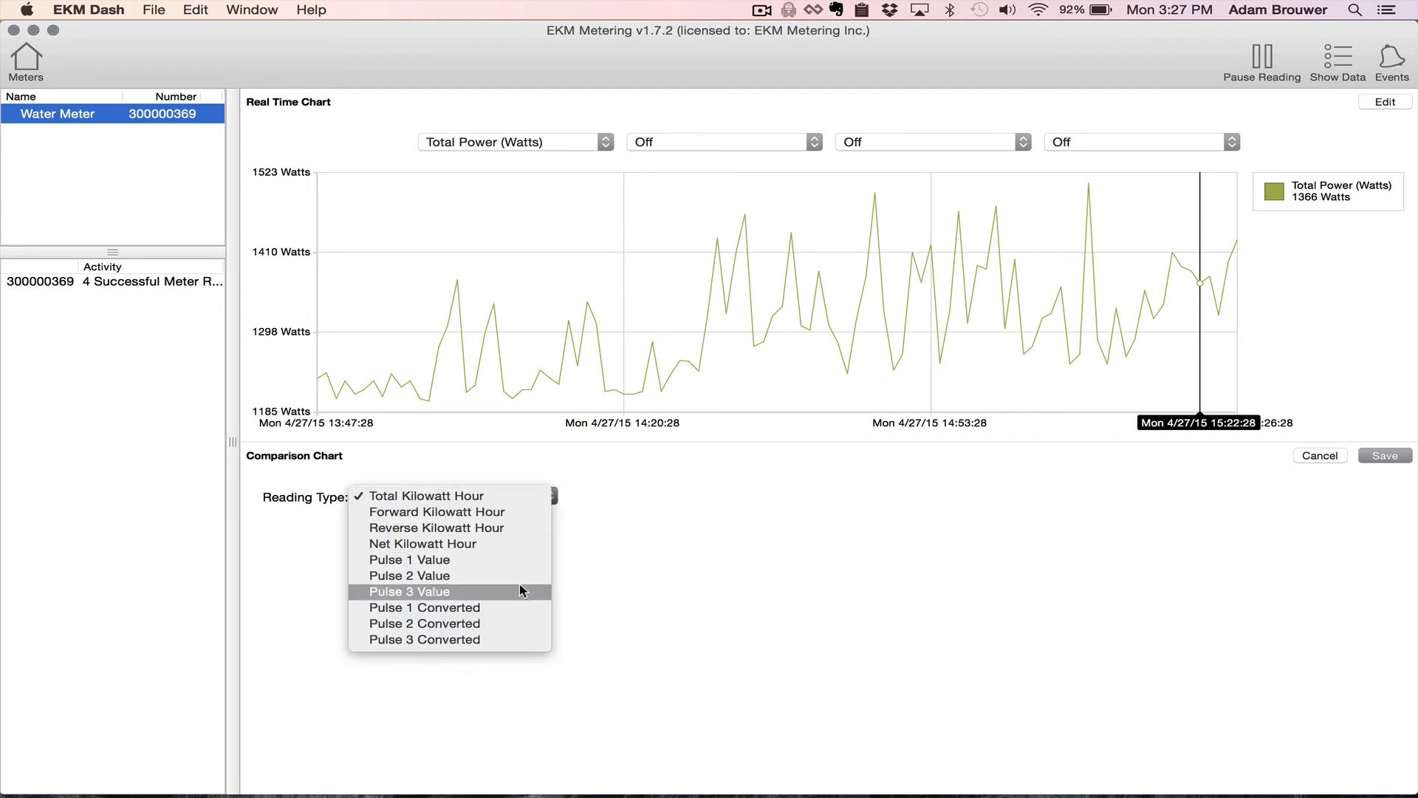
{"action": "mouse_move", "coordinate": [455, 614]}
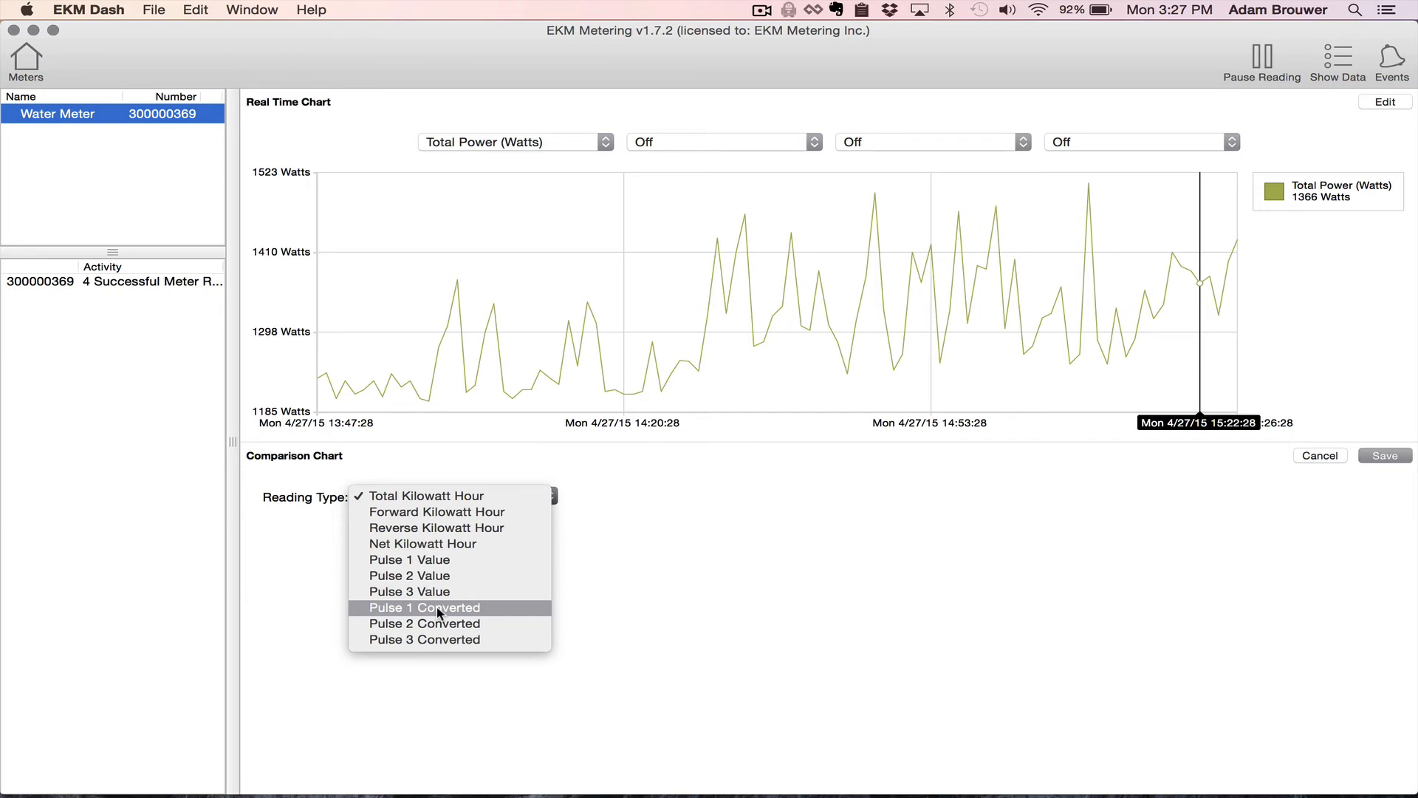
{"action": "left_click", "coordinate": [424, 608]}
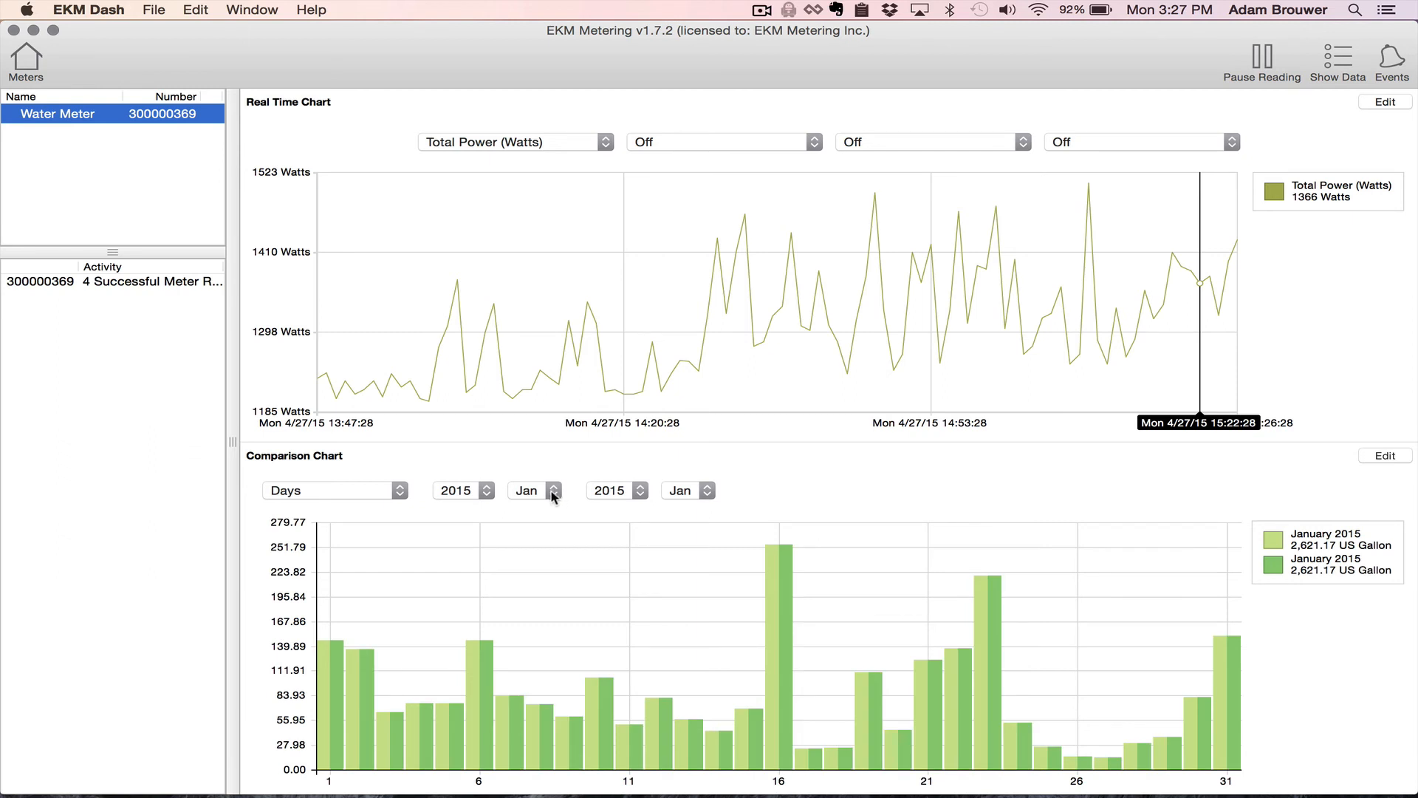
Compare April 2015 against March 2015 in the chart, grouped by days
{"action": "left_click", "coordinate": [534, 491]}
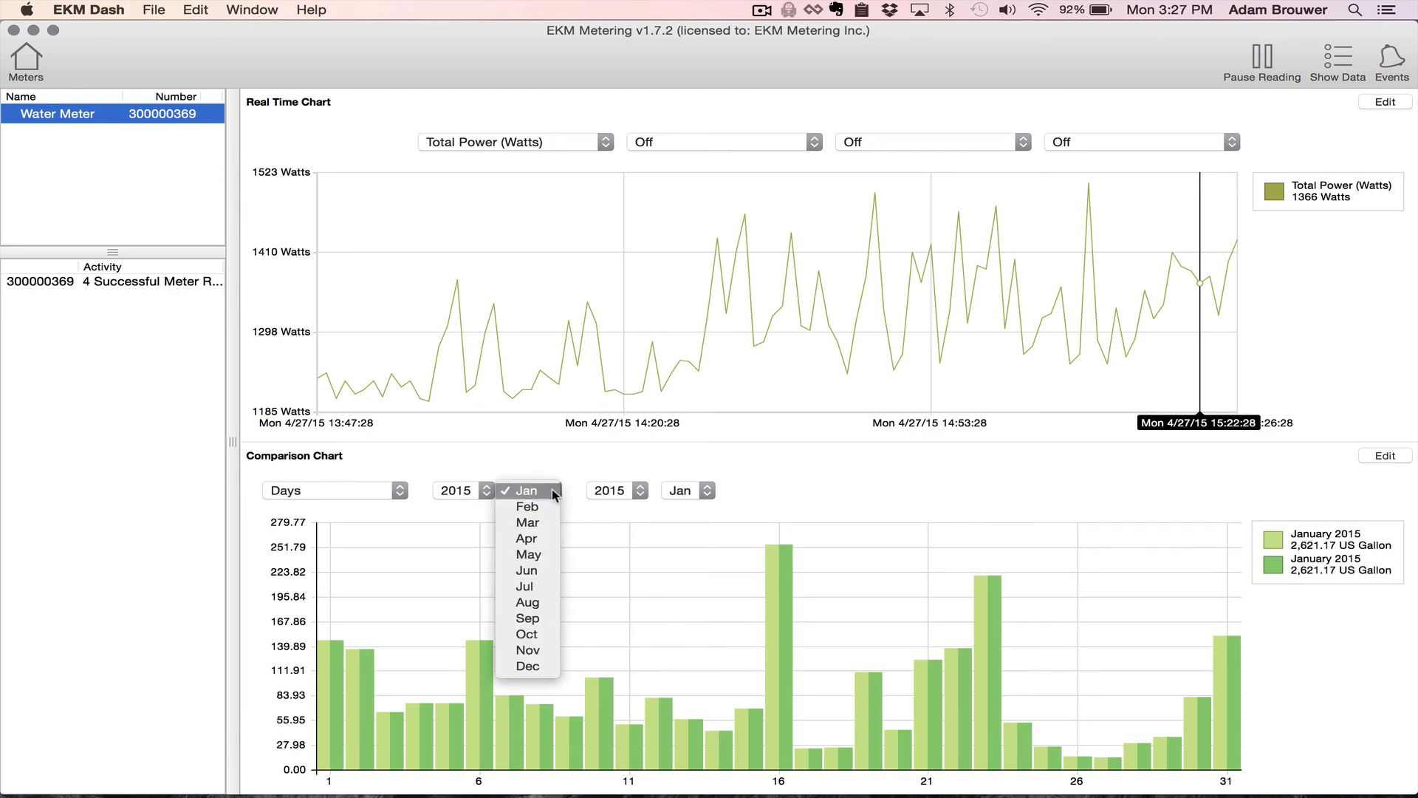
{"action": "mouse_move", "coordinate": [542, 555]}
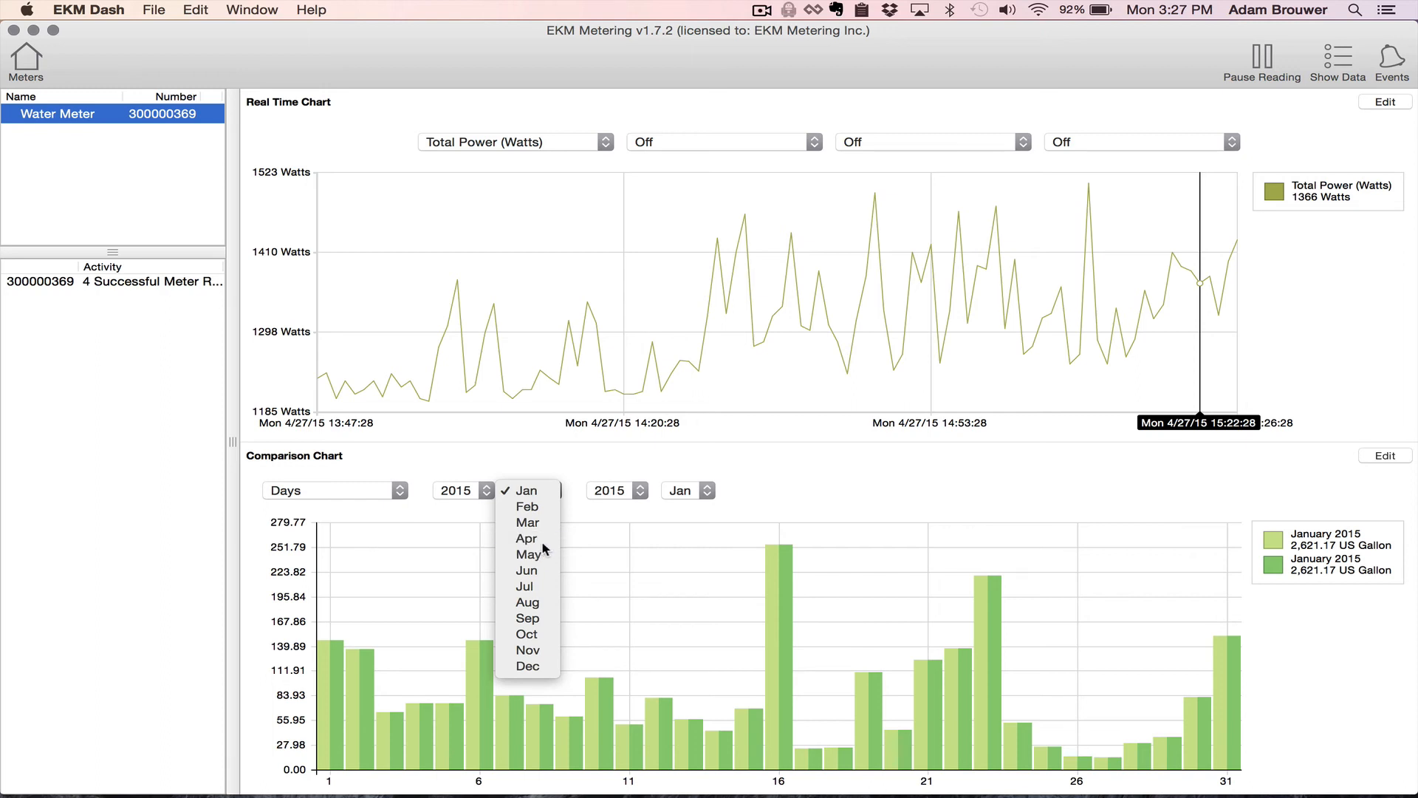
{"action": "left_click", "coordinate": [525, 538]}
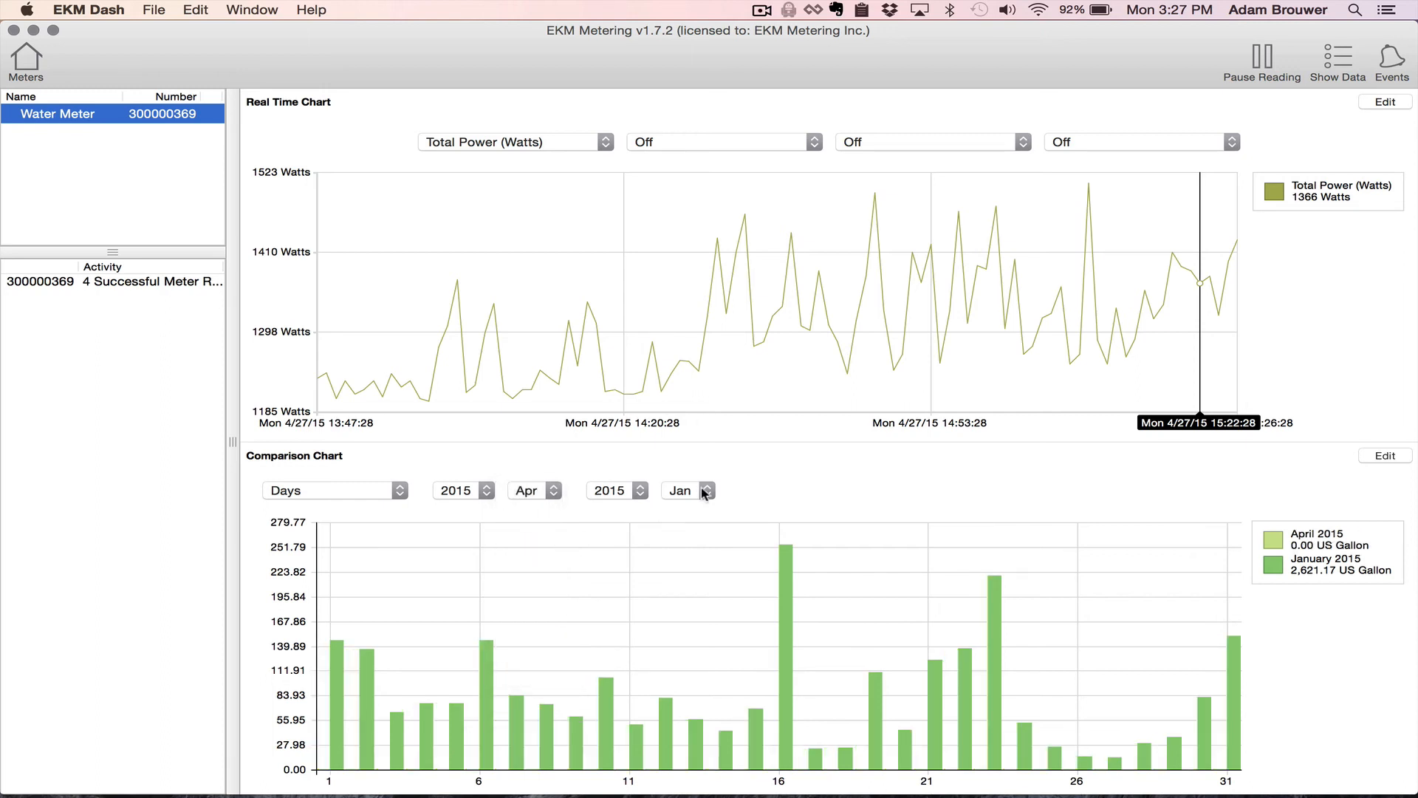
{"action": "left_click", "coordinate": [688, 490]}
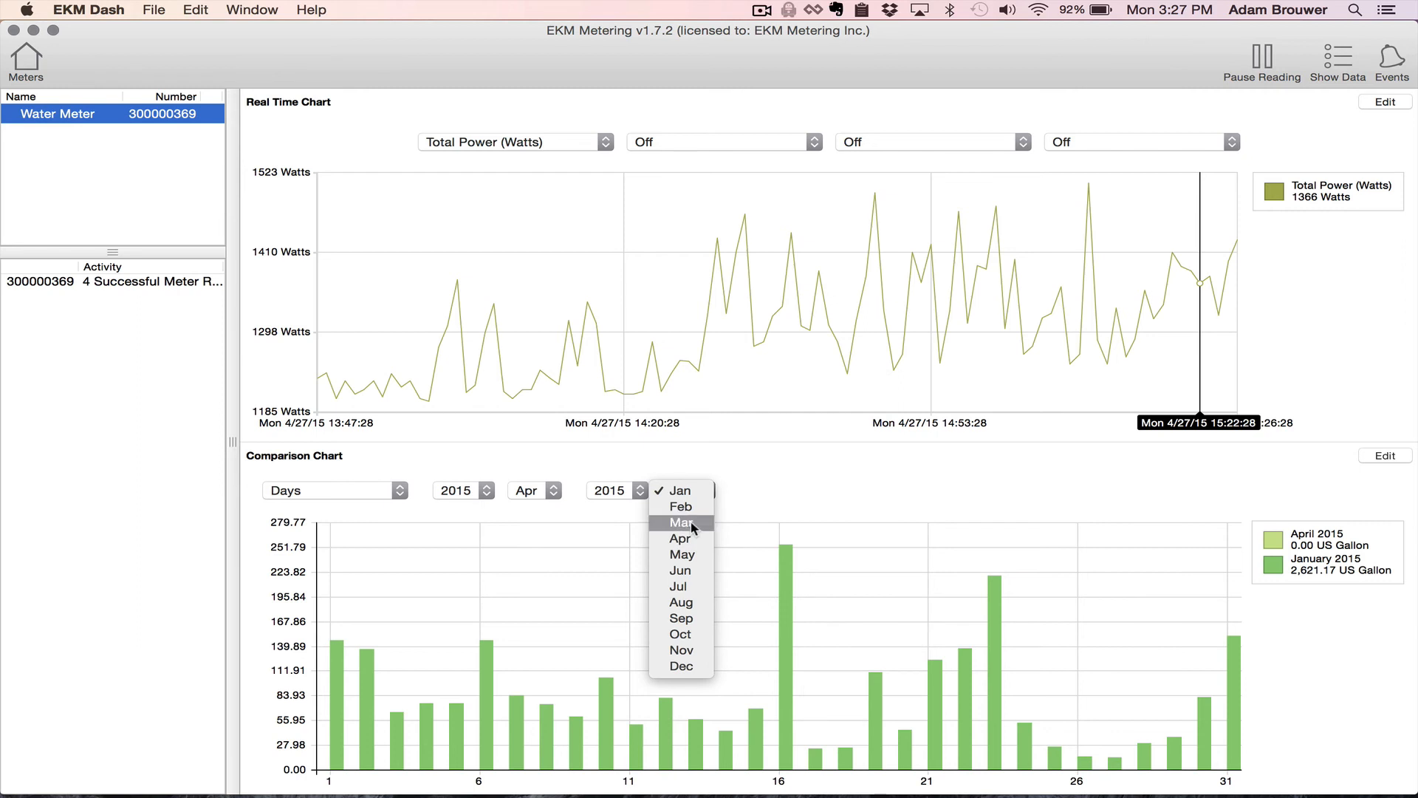
{"action": "left_click", "coordinate": [680, 523]}
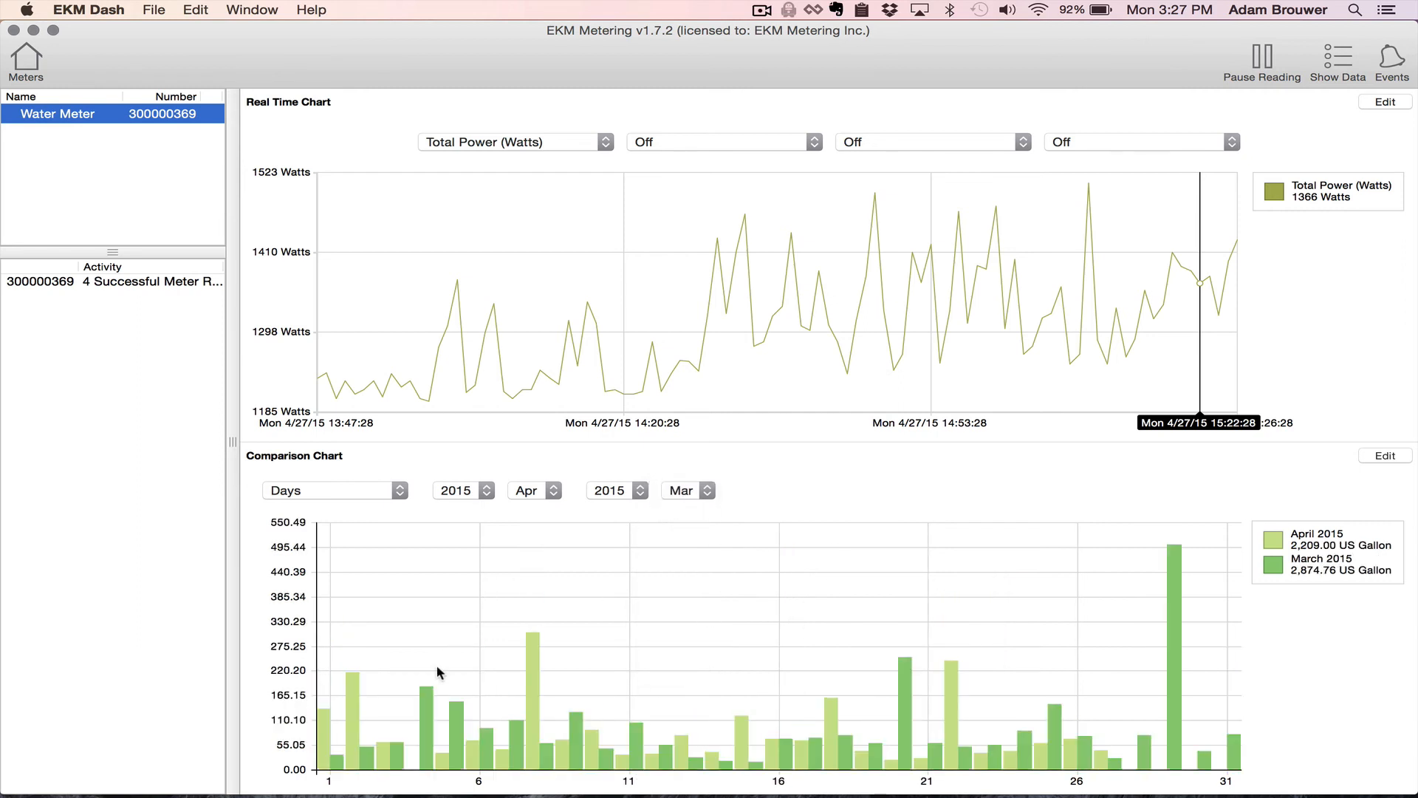
{"action": "mouse_move", "coordinate": [438, 761]}
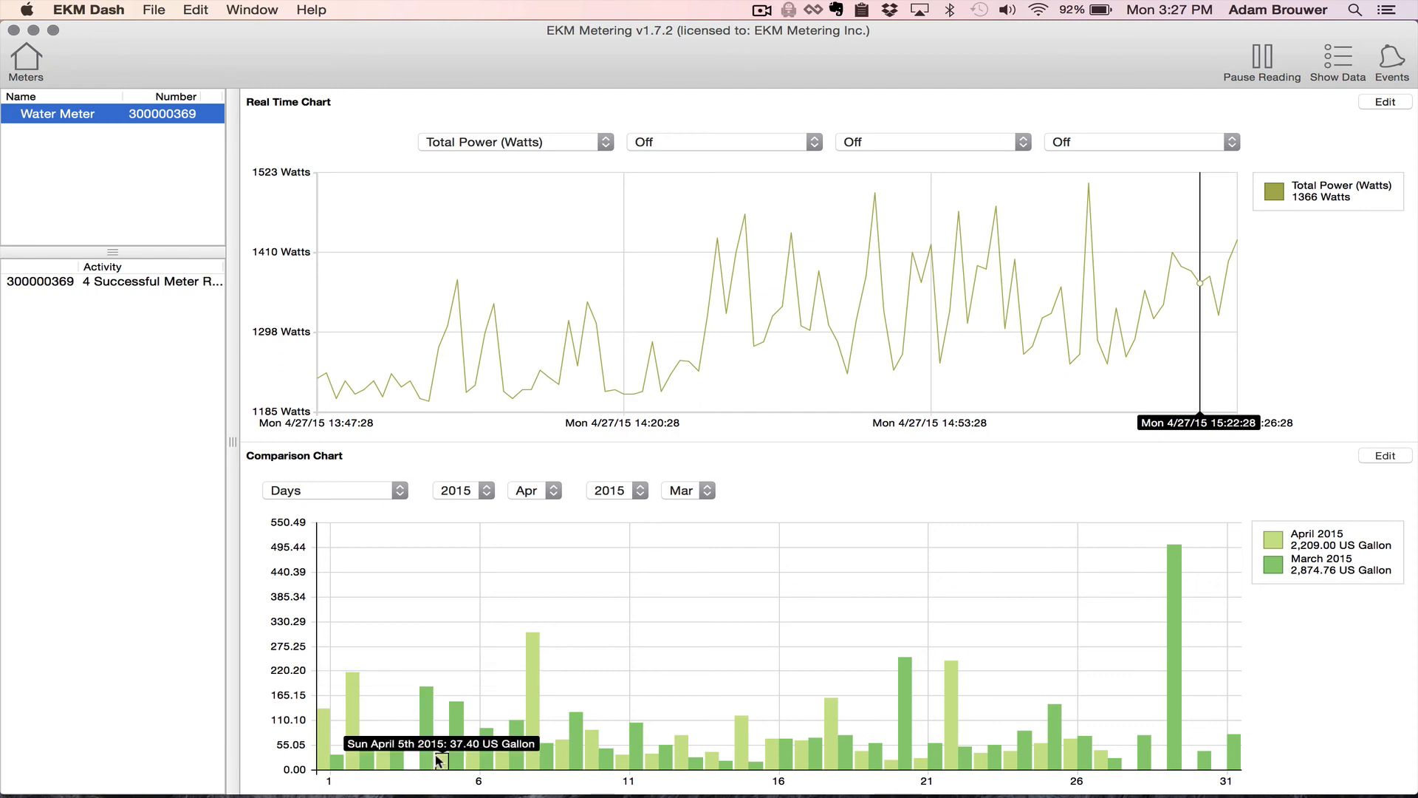
{"action": "mouse_move", "coordinate": [475, 751]}
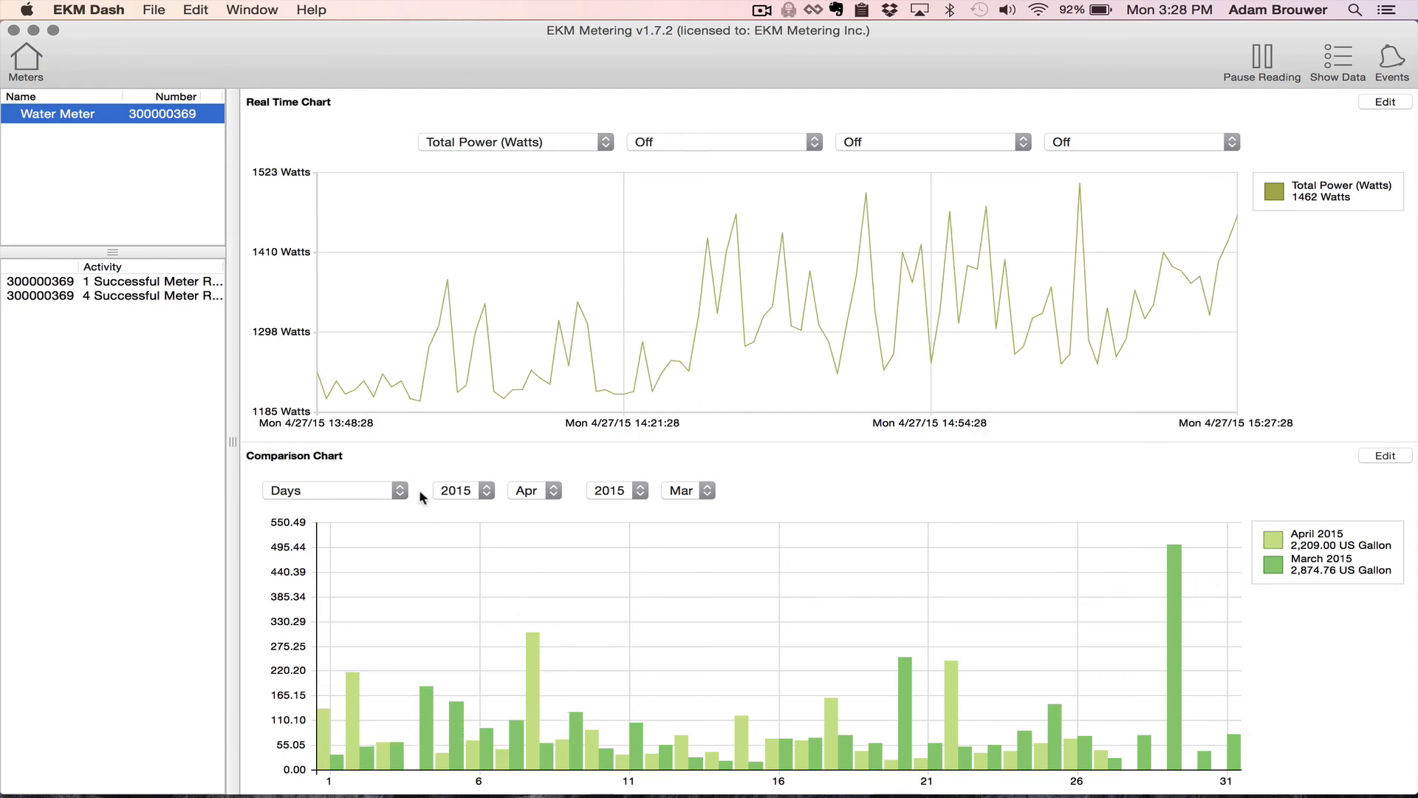
{"action": "left_click", "coordinate": [330, 491]}
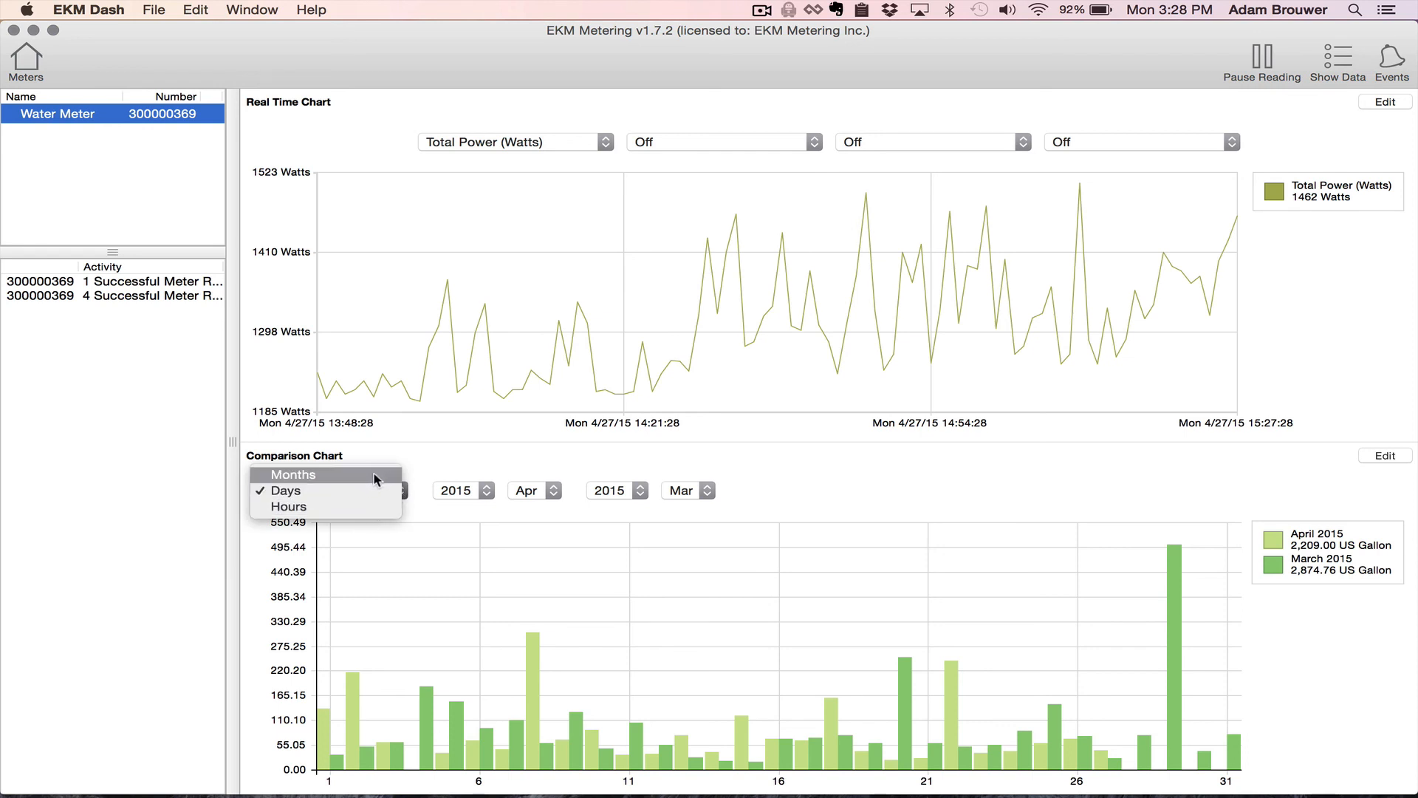
{"action": "left_click", "coordinate": [286, 490]}
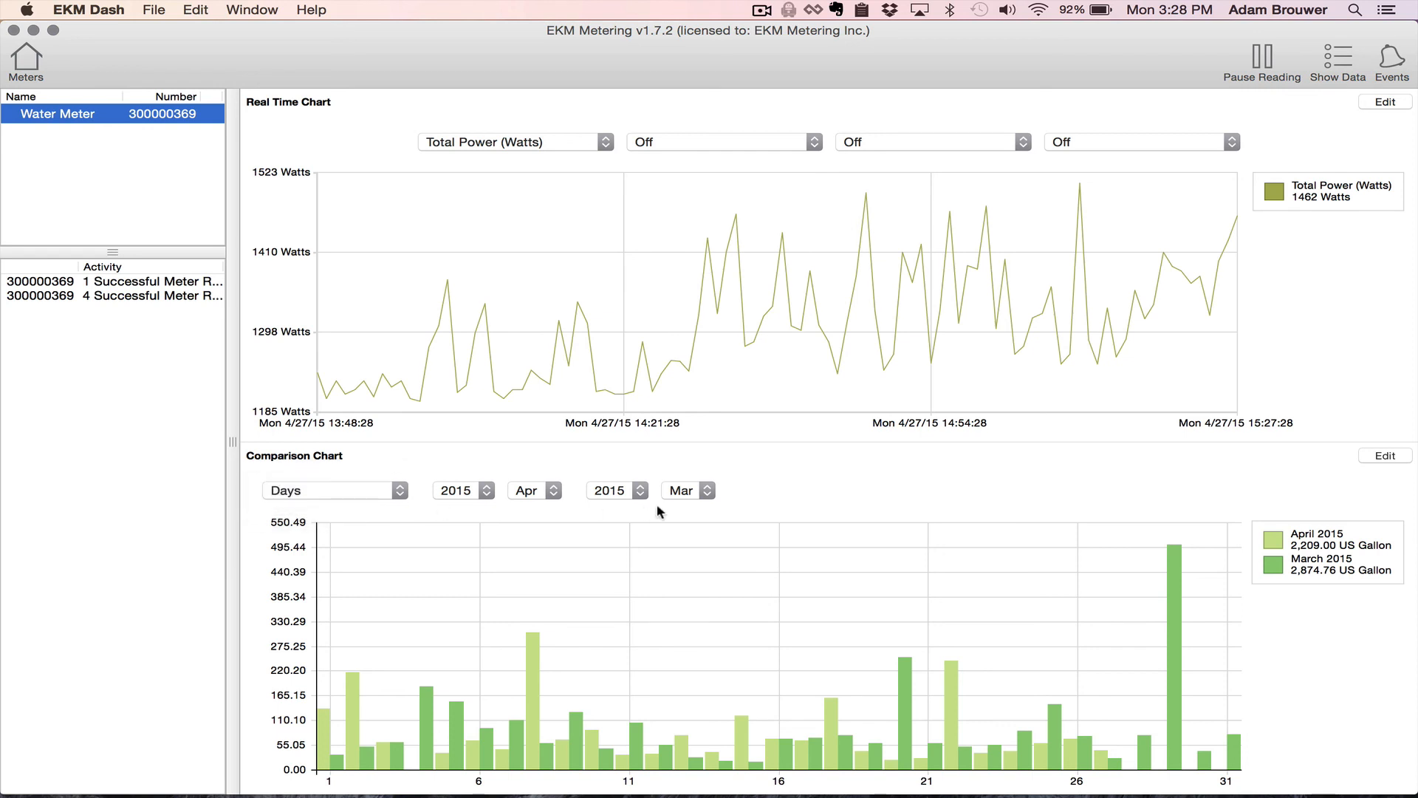
{"action": "mouse_move", "coordinate": [1334, 583]}
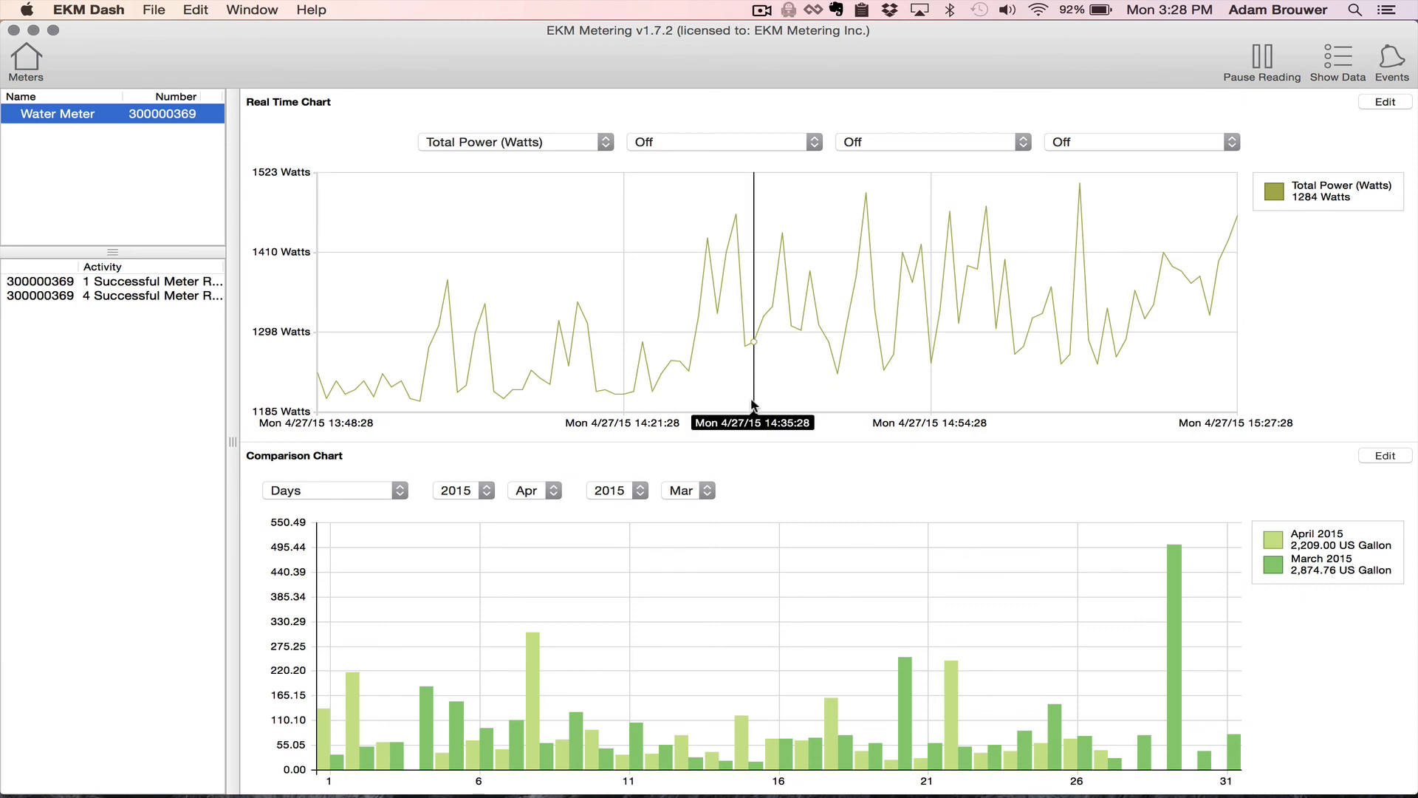
{"action": "mouse_move", "coordinate": [764, 444]}
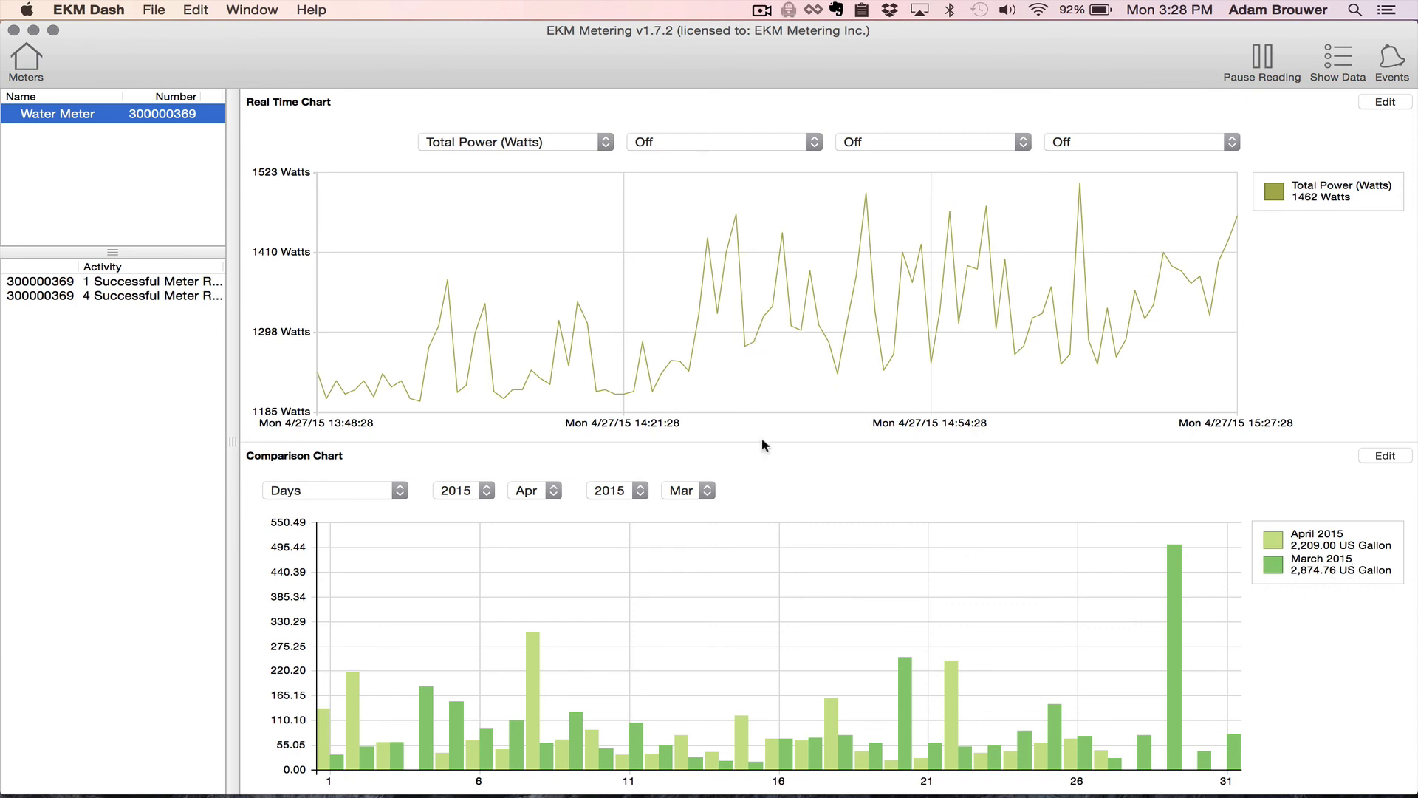